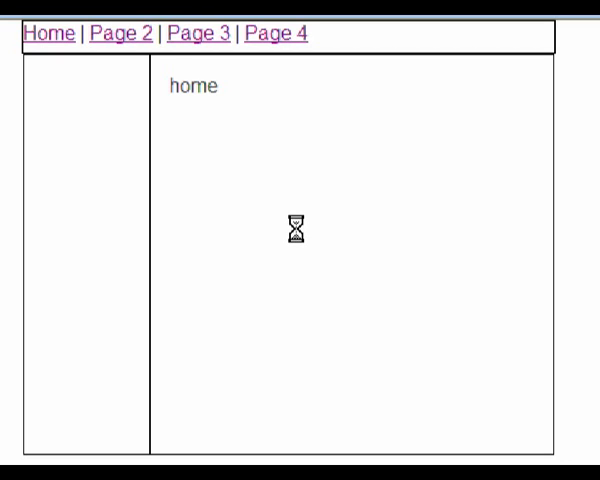
mouse_move(236, 172)
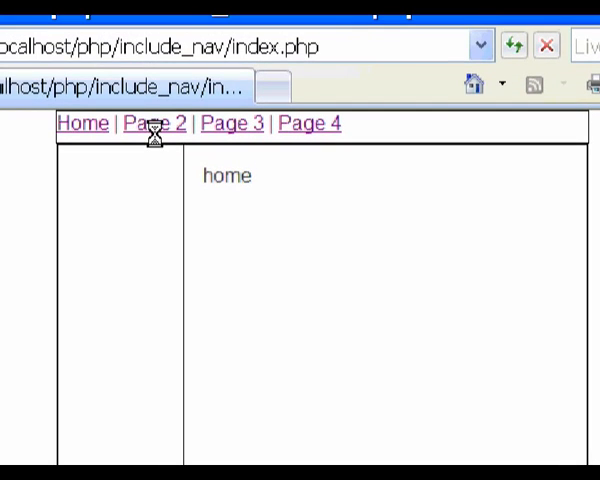
- Step through the Page 2, Page 3 and Page 4 navigation links to check each page loads
click(154, 122)
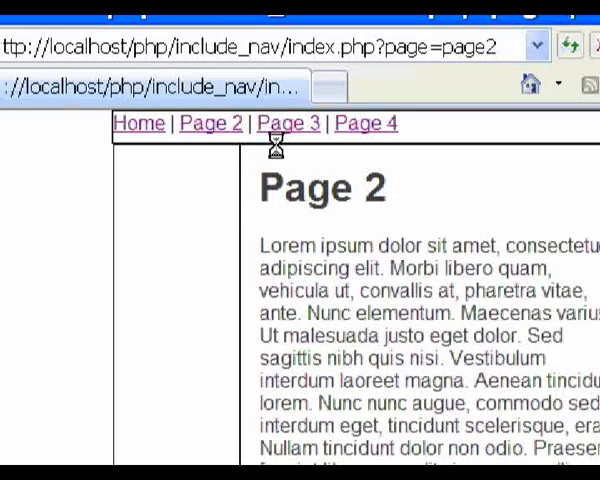
click(288, 122)
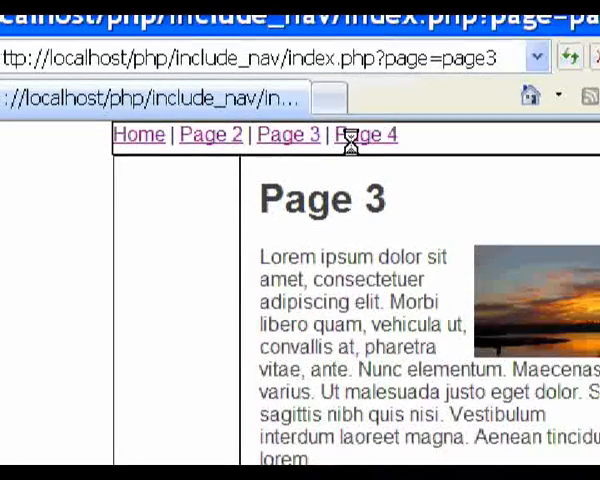
click(366, 134)
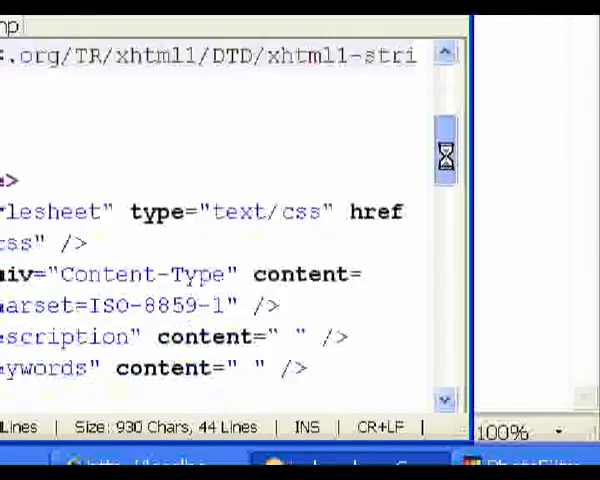
scroll(down, 3)
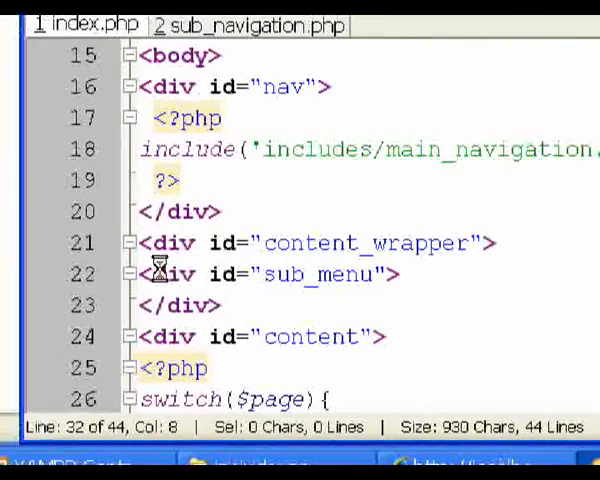
drag(144, 272, 250, 304)
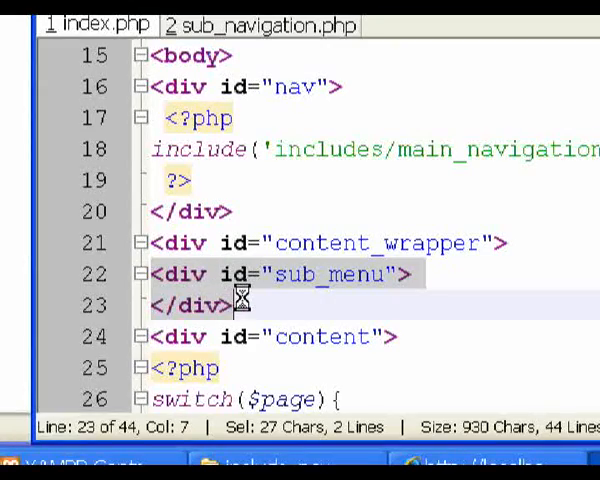
mouse_move(310, 250)
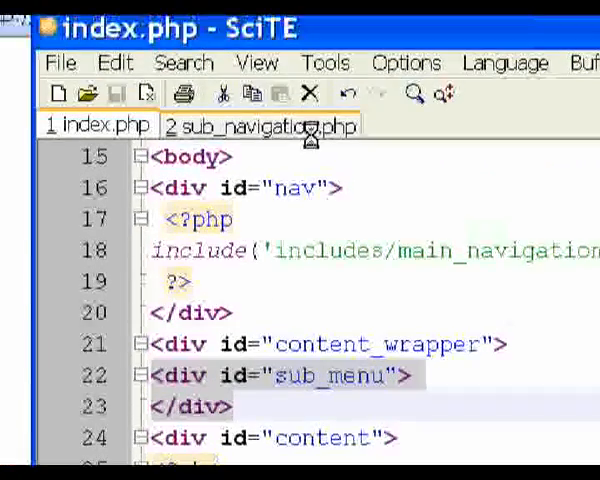
- In sub_navigation.php, write a <?php block containing an empty switch ($page) { }
click(264, 126)
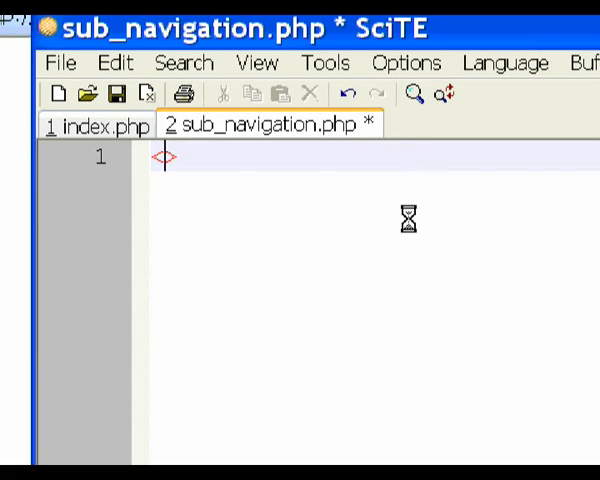
text(<?php)
text(?>)
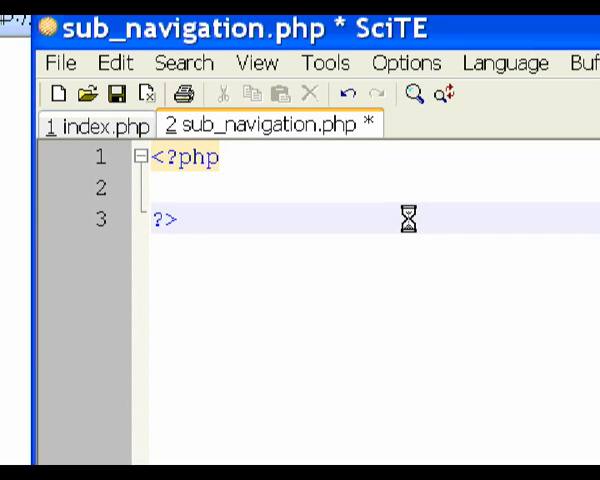
text(s)
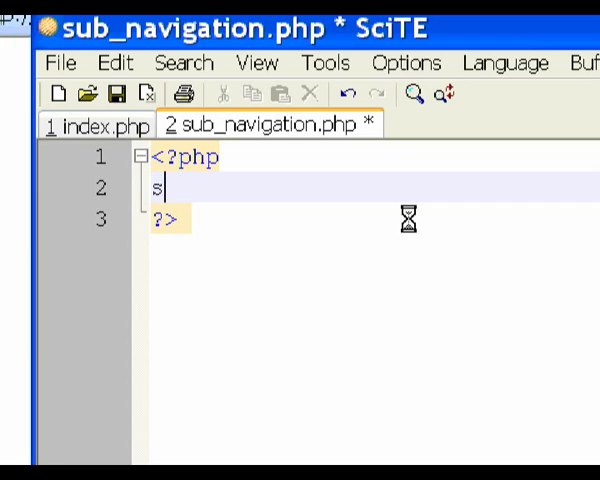
text(witch)
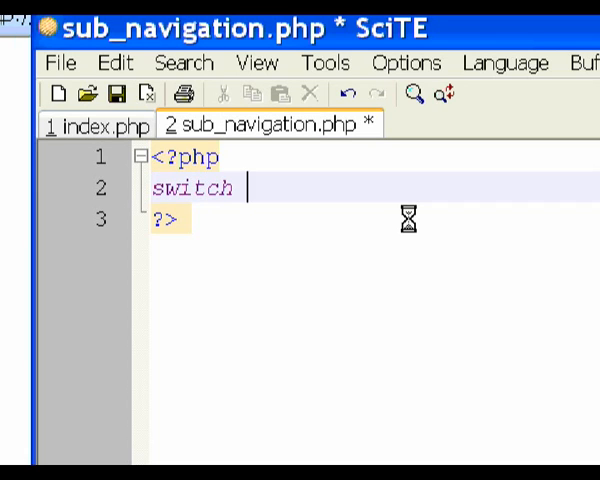
text((){})
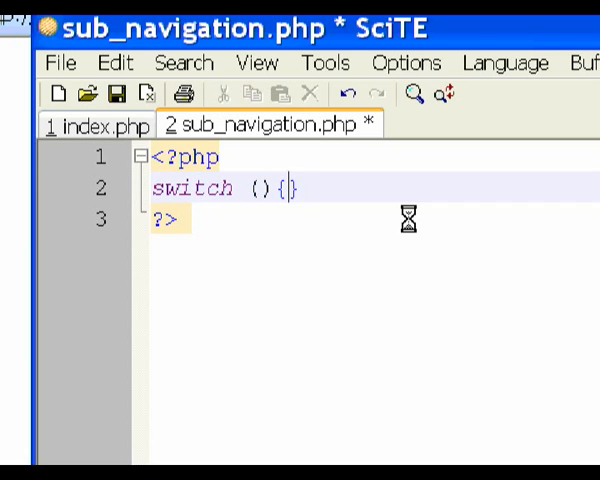
key(Return)
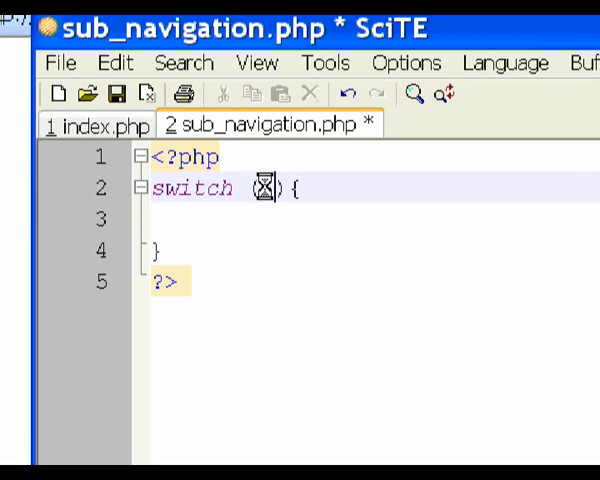
text(pa)
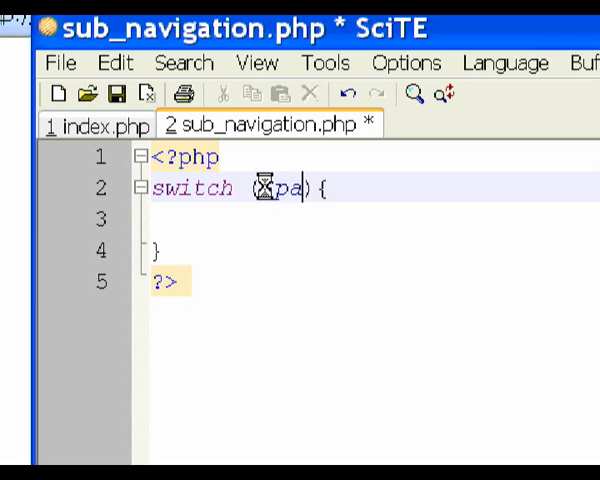
text(ge)
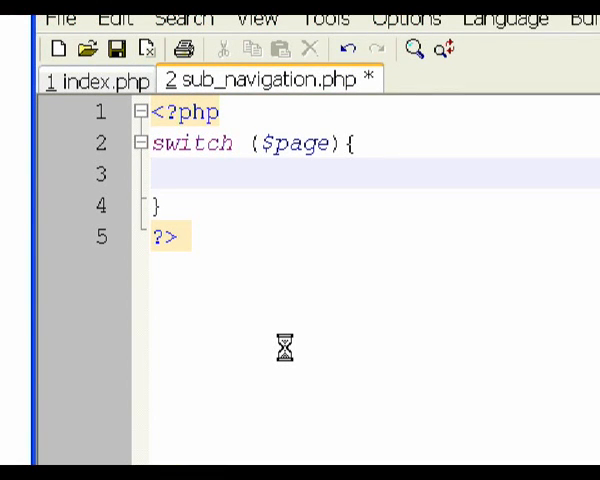
- Add case "page2":, case "page2a": and case "page2b": labels inside the switch
click(156, 172)
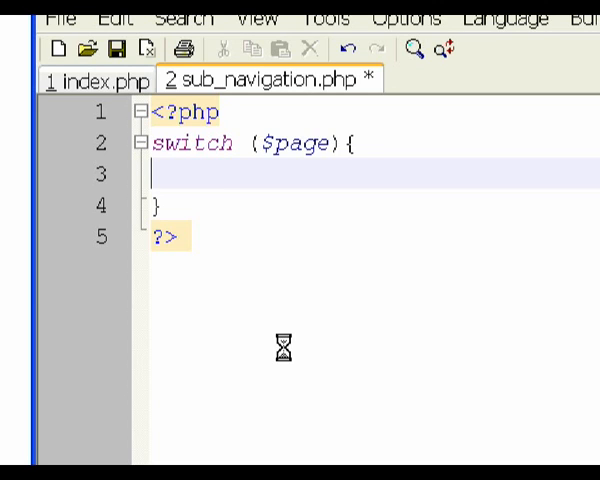
text(ca)
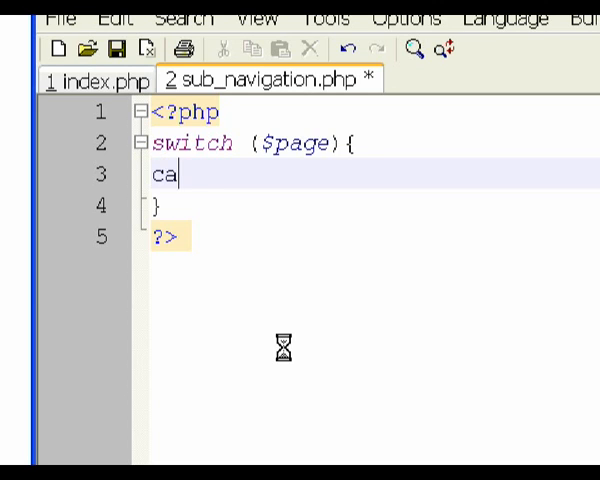
text(se)
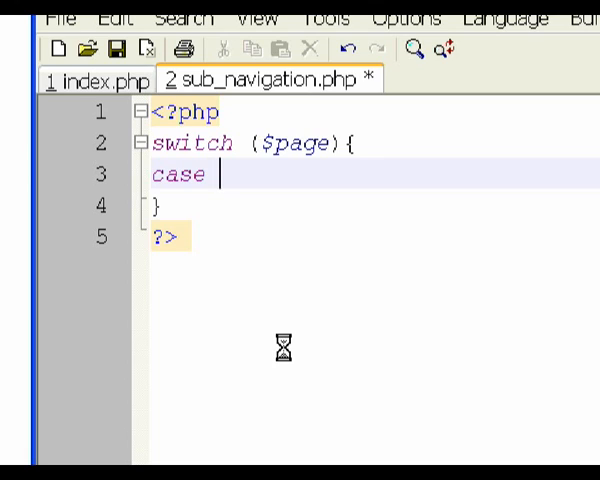
text("":)
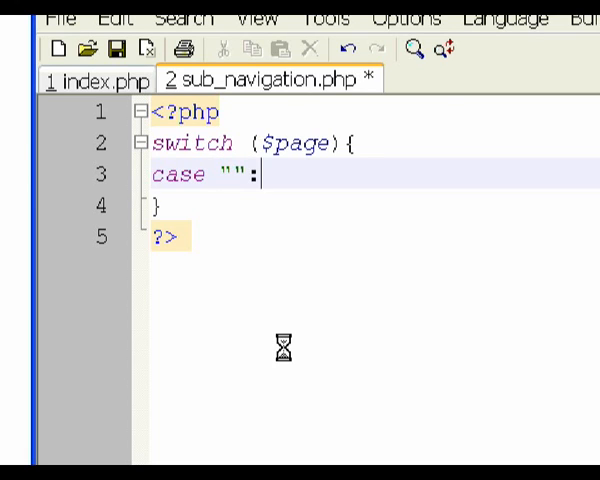
text(pag)
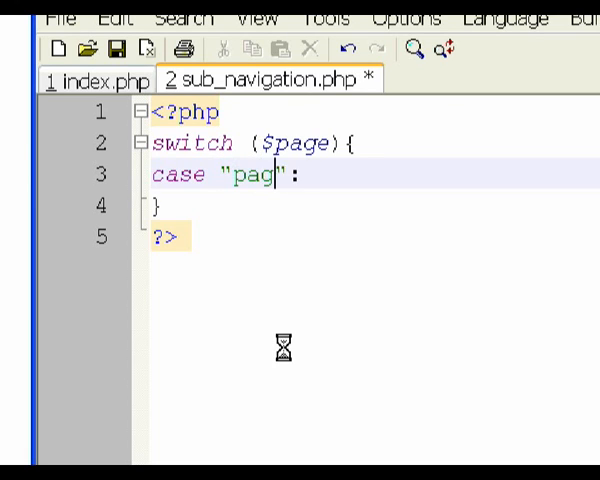
text(e2)
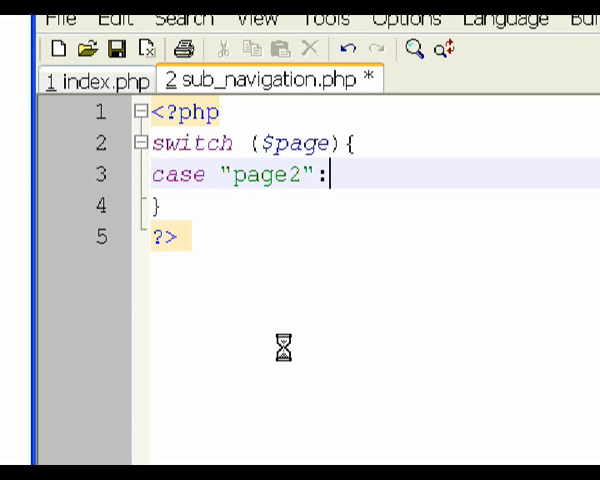
text(case)
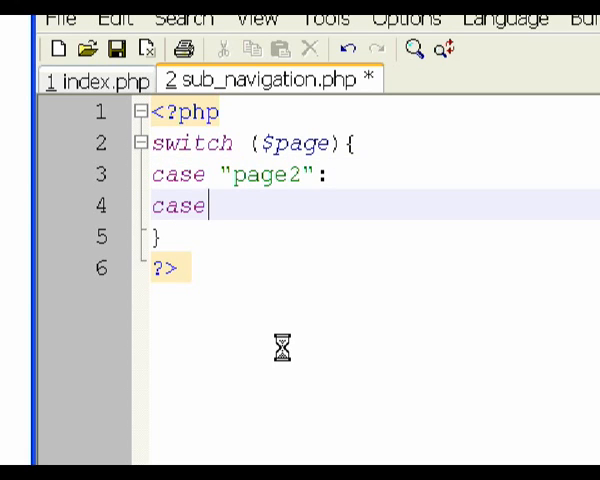
text("")
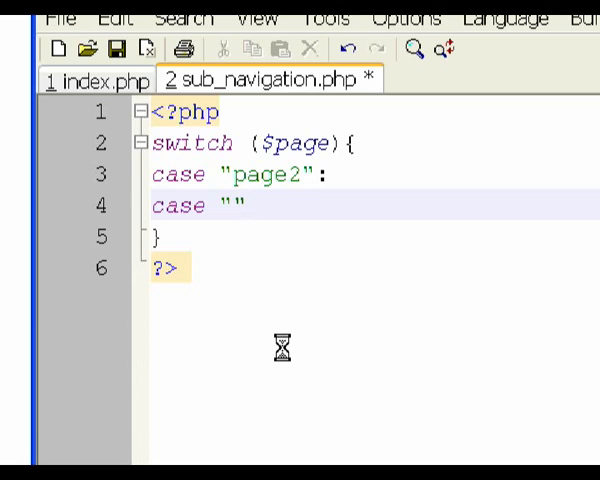
text(:)
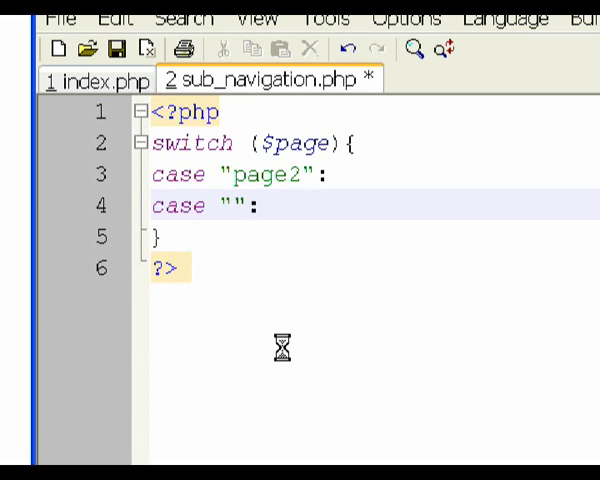
text(page2a)
text(case)
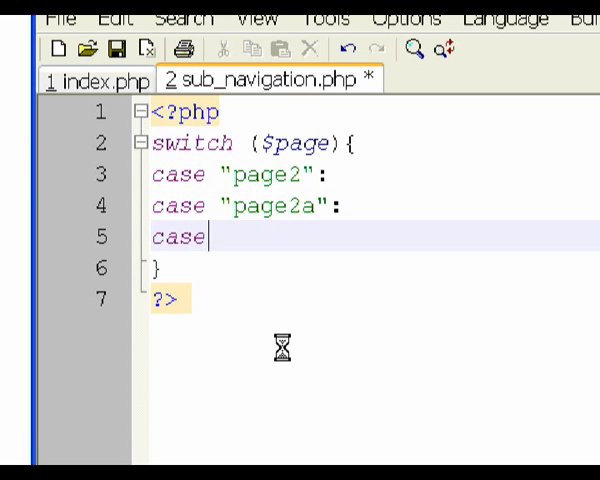
text("")
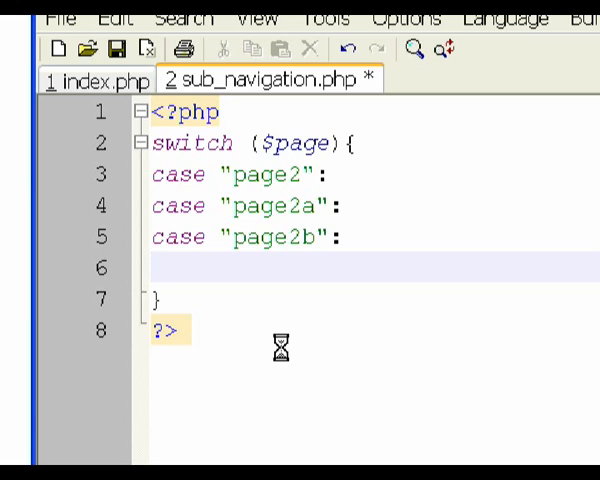
- Write a print statement outputting an <a href='index.php?page=page2a'> link
text(<>)
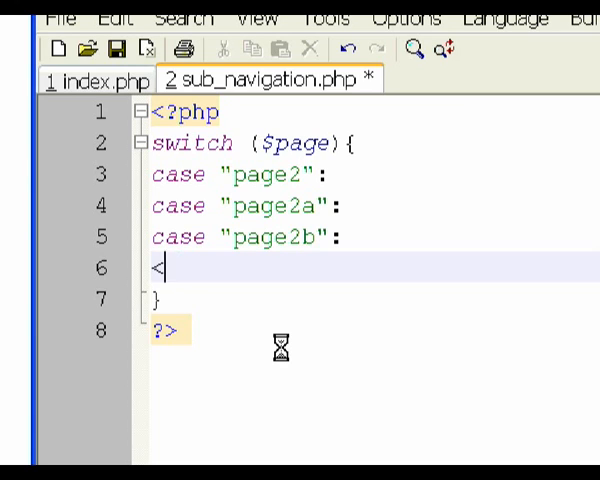
text(prin)
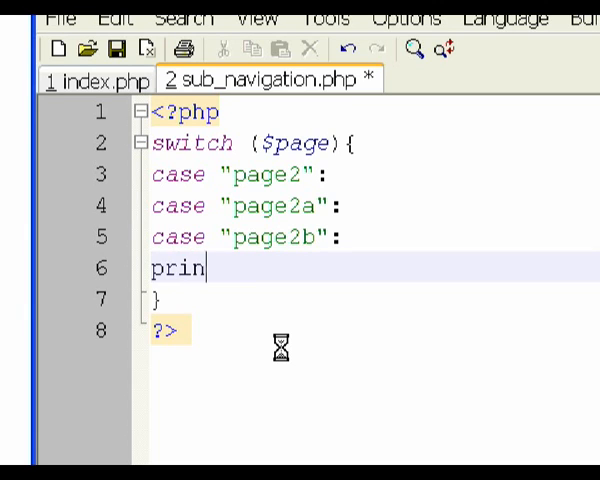
text(t "")
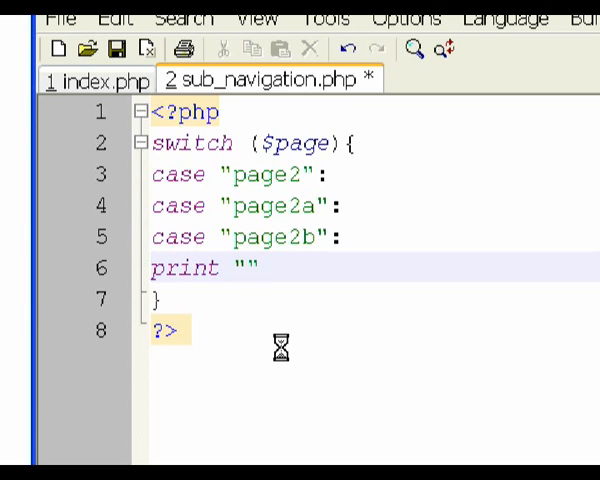
text(;)
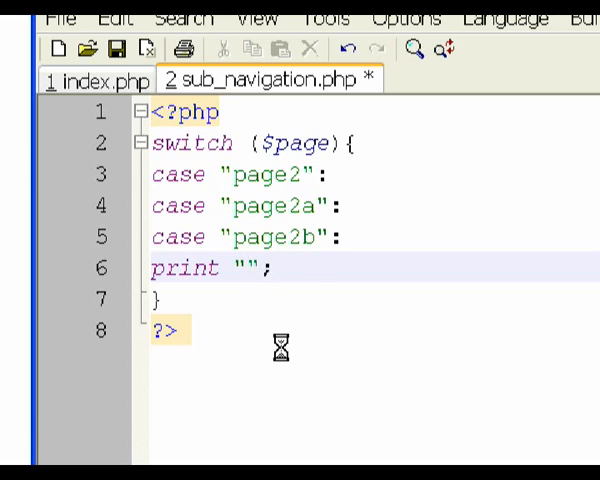
text(<><>)
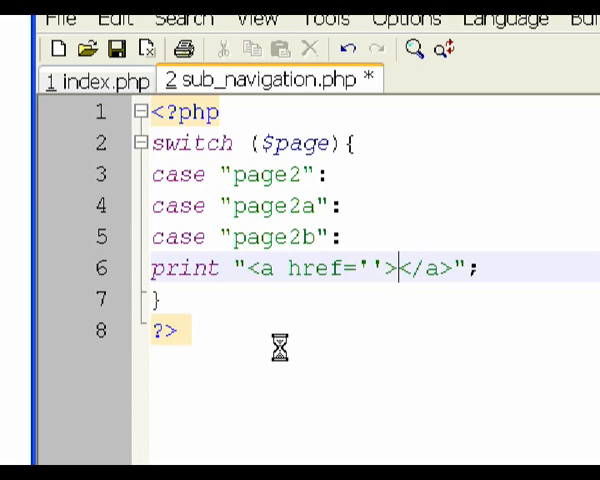
text(index.ph)
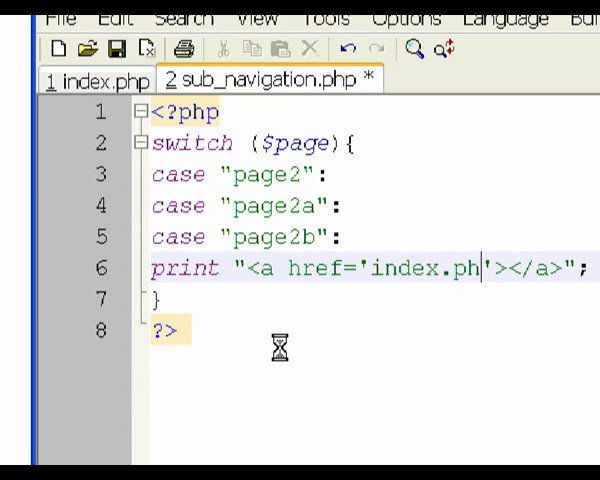
text(p?page)
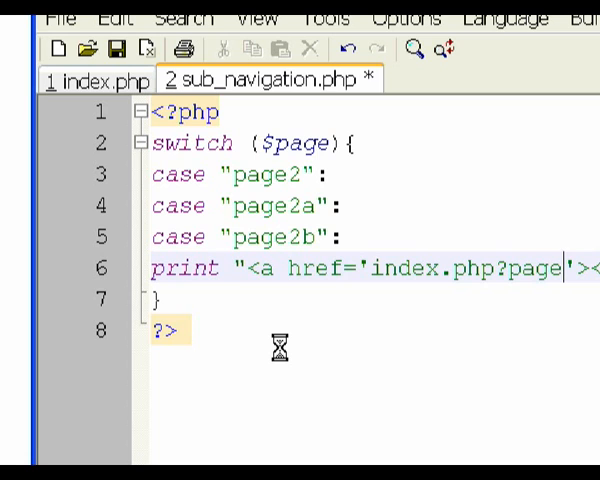
text(=page2a)
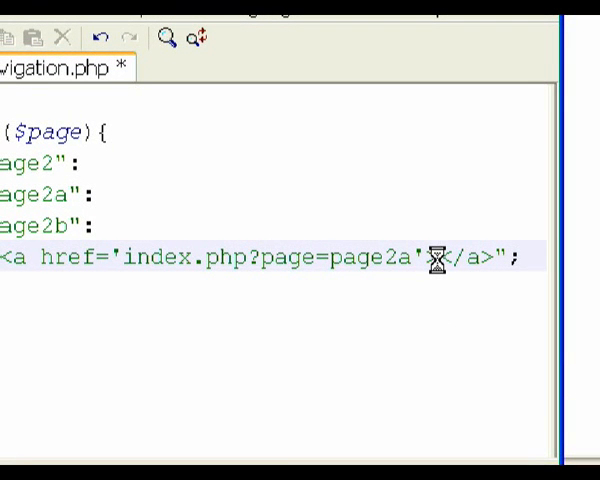
mouse_move(200, 318)
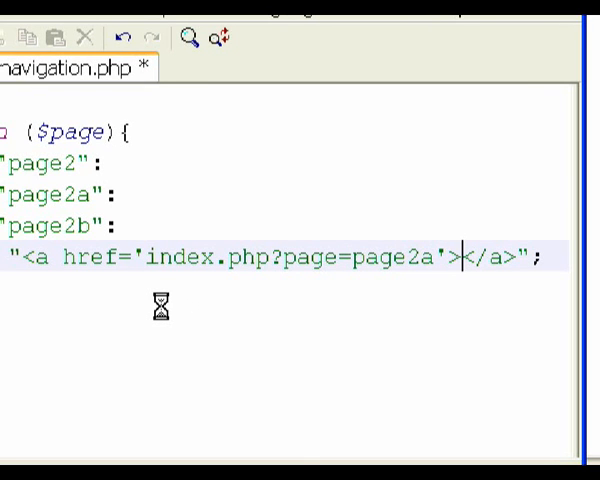
- Label the links Page 2a, 2b and 2c, each closed with </a><br />
text(Pa)
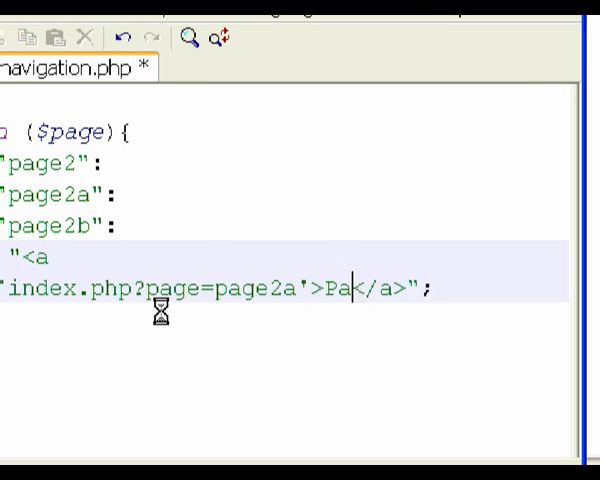
text(ge)
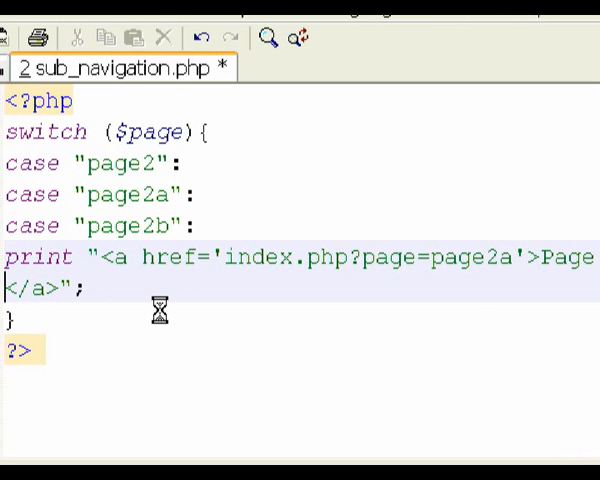
text(2)
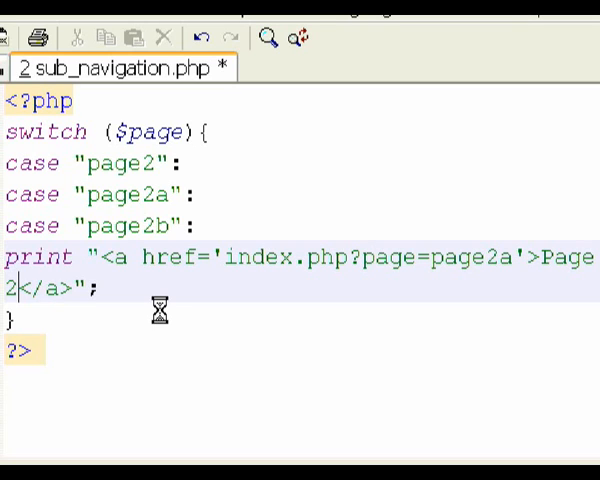
text(a)
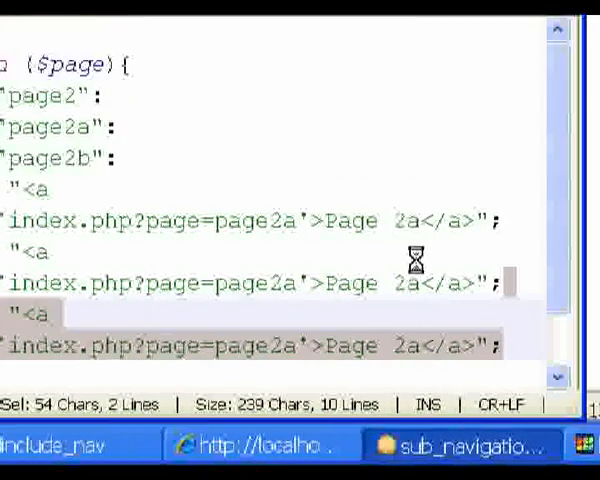
text(b)
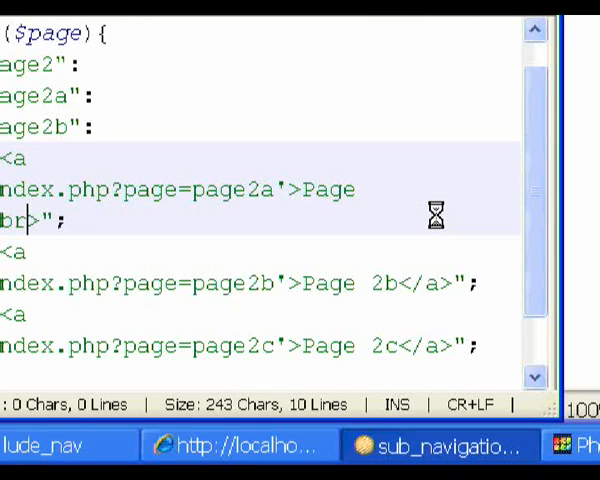
text(/>)
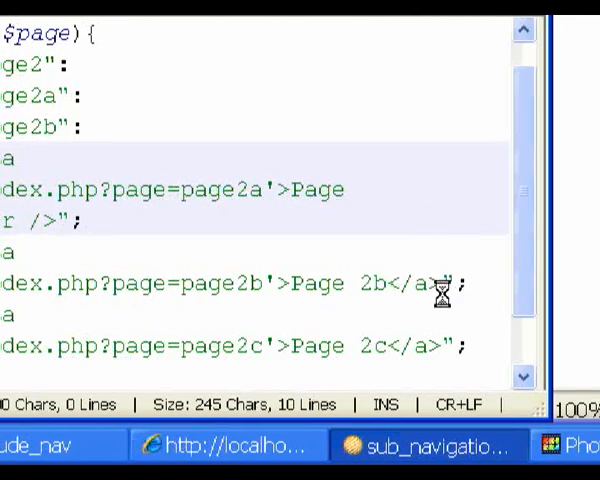
text(<>)
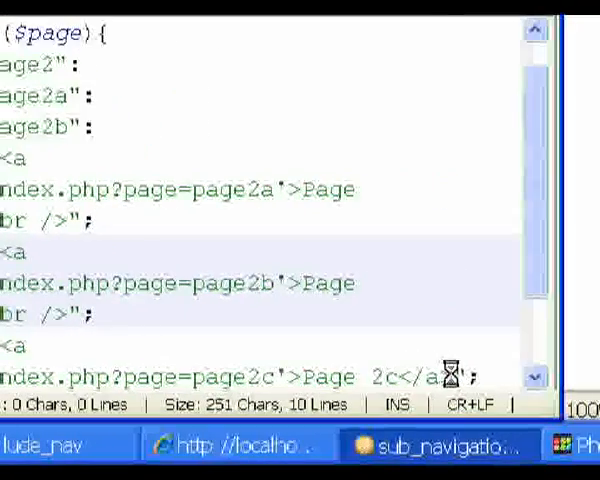
scroll(left, 3)
text(><br />)
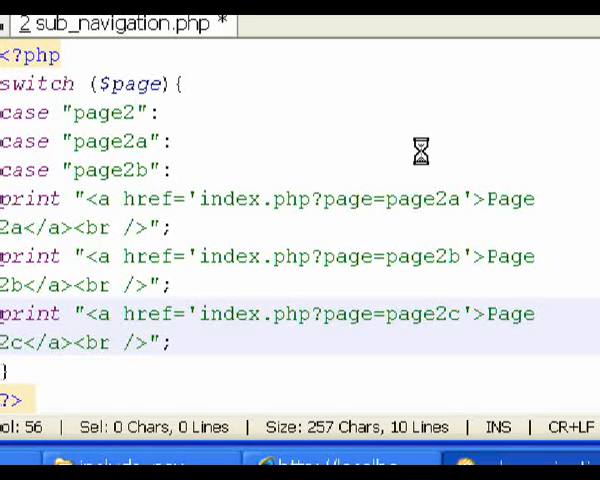
- End the page2 cases with break; and add a default: case commented // Homepage
key(Enter)
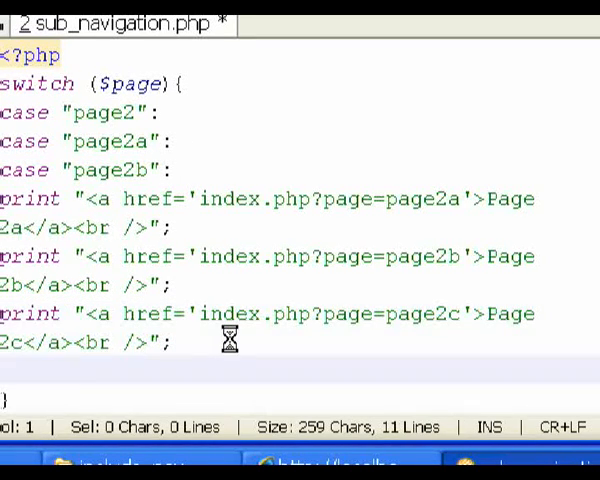
text(break;)
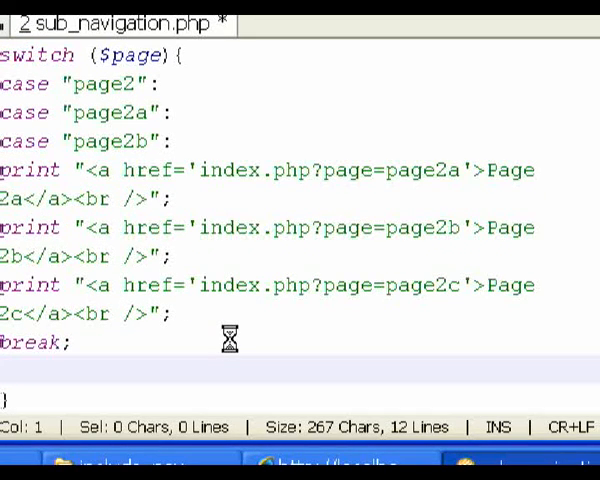
text(defau)
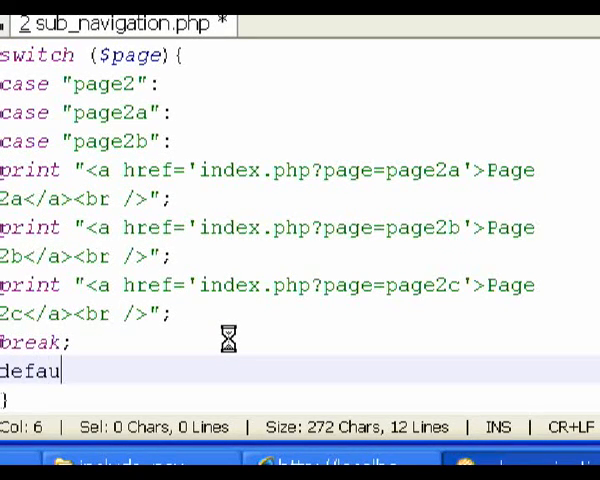
text(lt:)
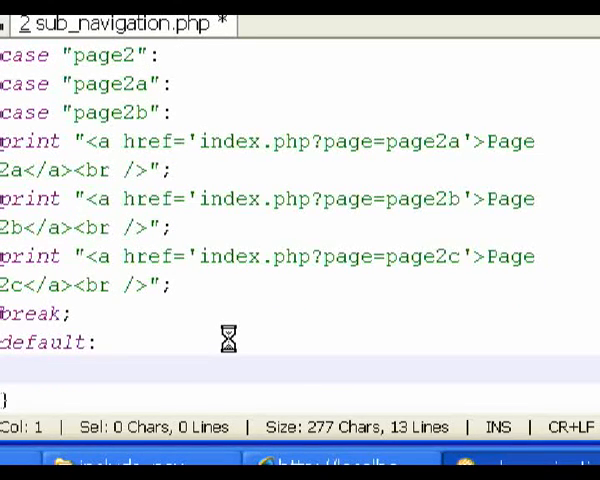
text(// H)
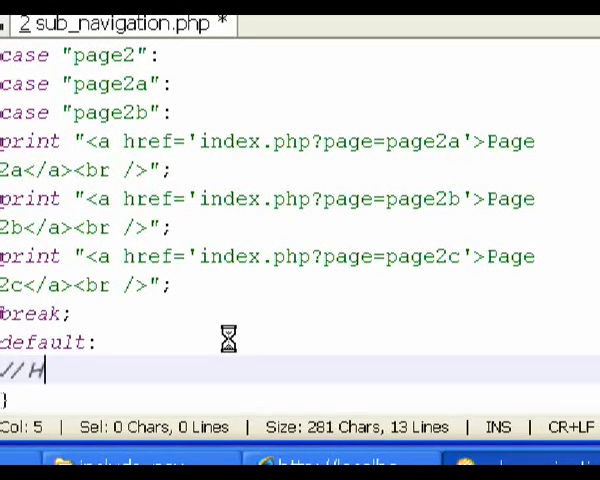
text(omepage)
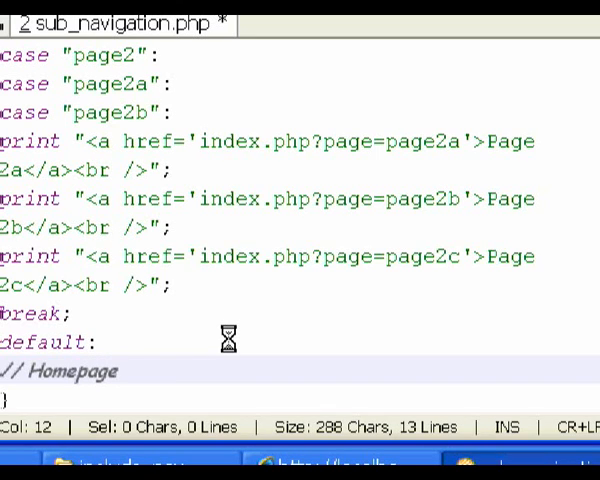
click(120, 372)
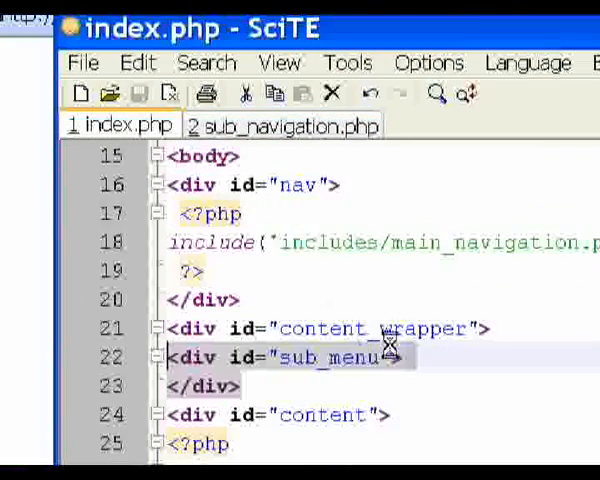
- Inside index.php's sub_menu div, add <?php include('includes/sub_navigation.php'); ?>
scroll(down, 3)
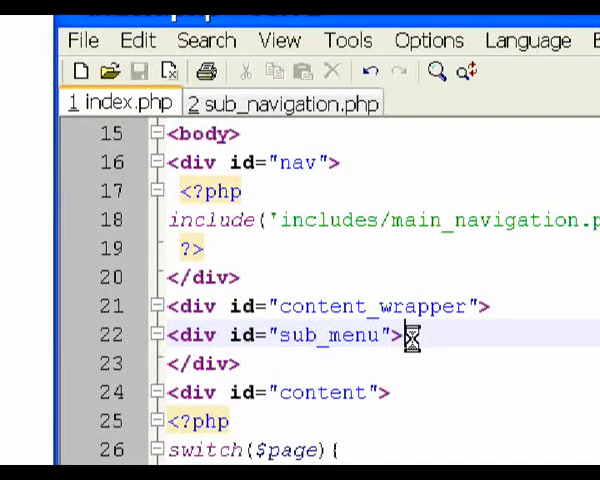
text(inc)
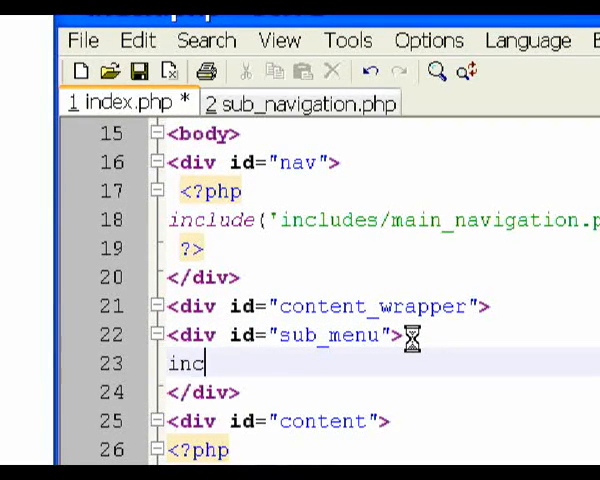
text(lude)
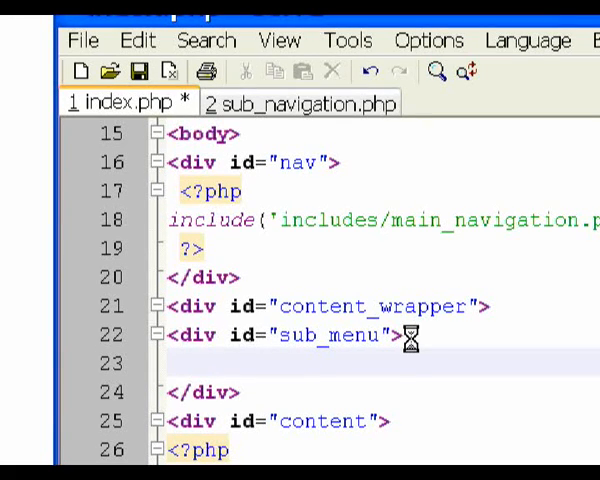
text(<?)
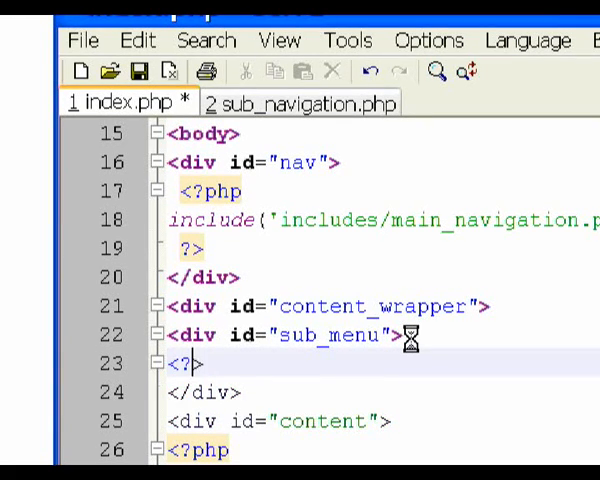
text(php)
text(?>)
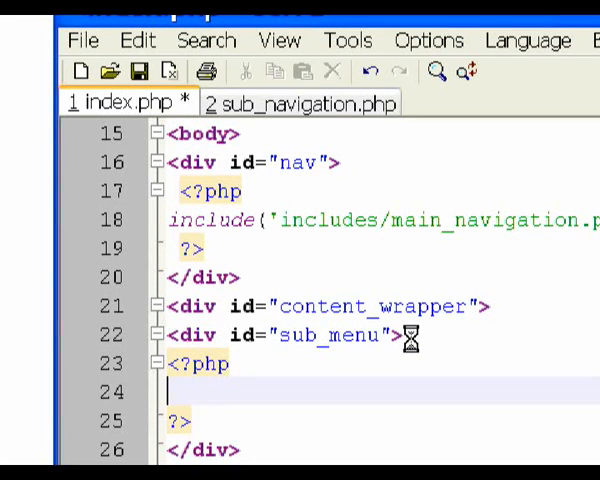
text(include)
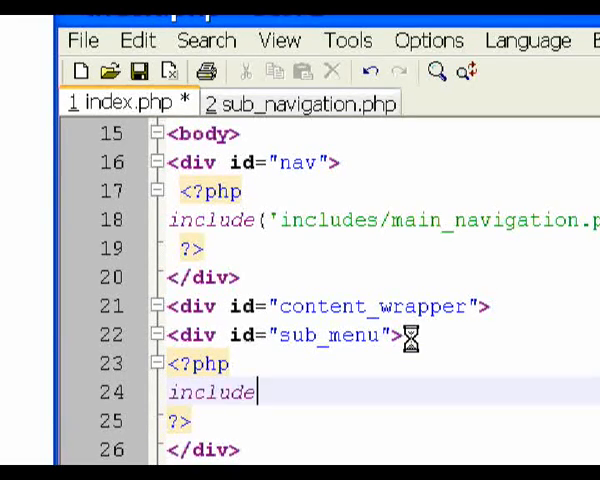
text(();)
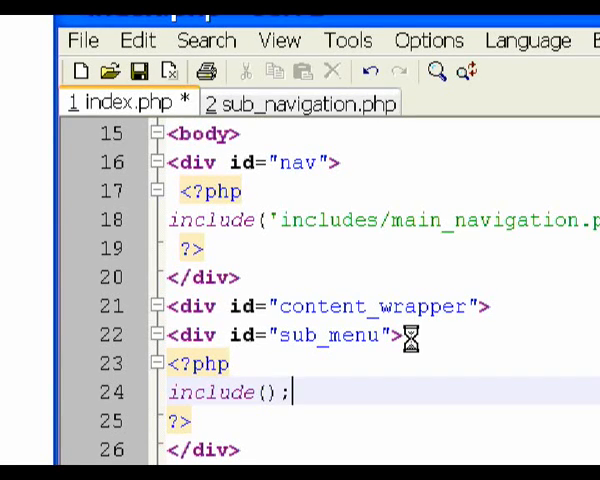
text('')
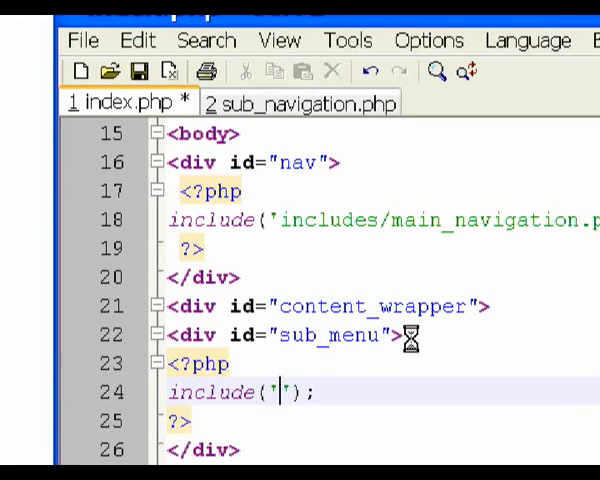
text(includes)
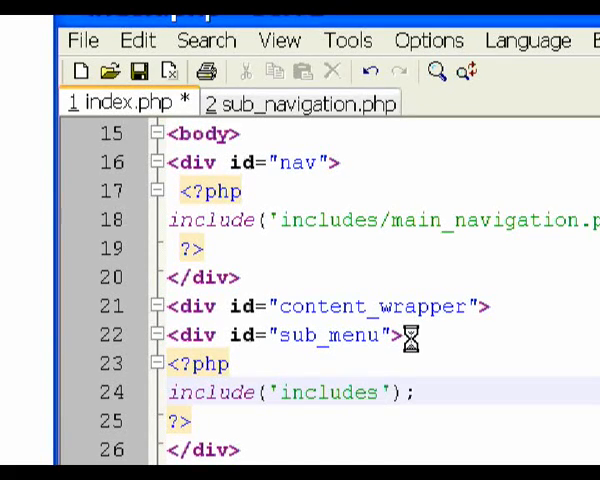
text(/su)
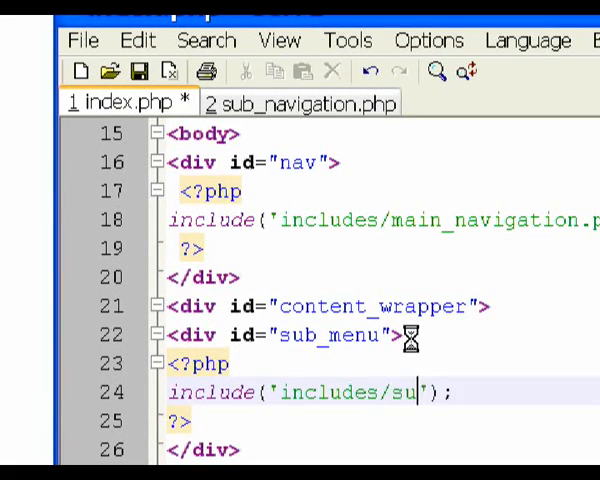
text(_na)
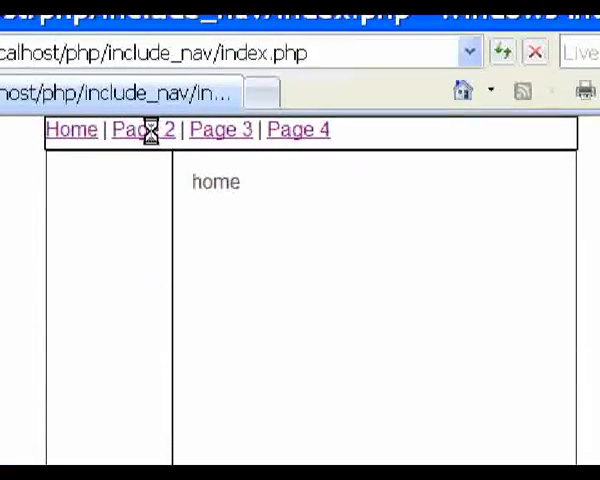
- Open Page 2, follow its Page 2a, 2b and 2c sub-links, and return to Page 2
click(136, 128)
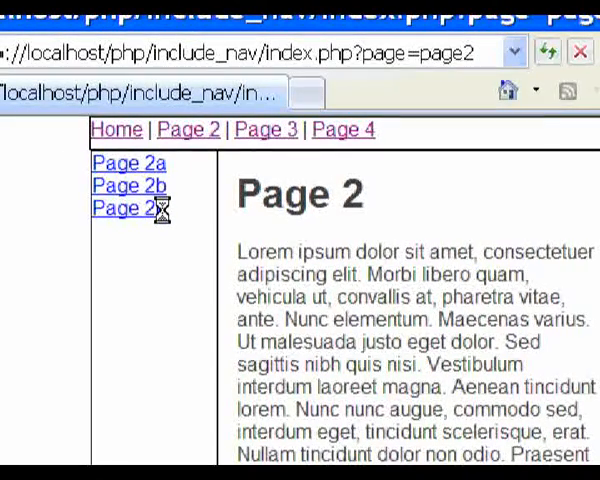
click(128, 162)
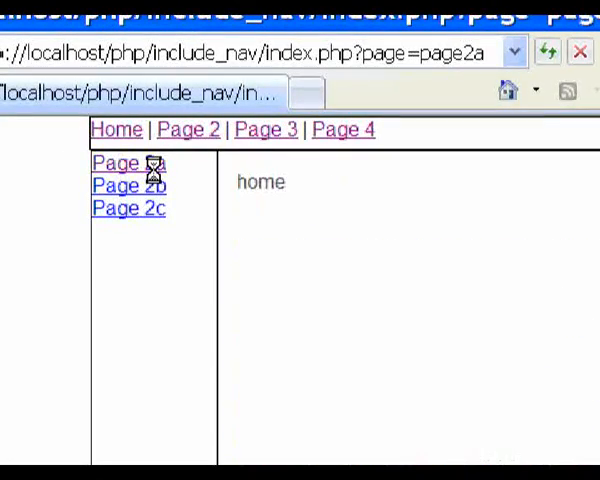
click(128, 184)
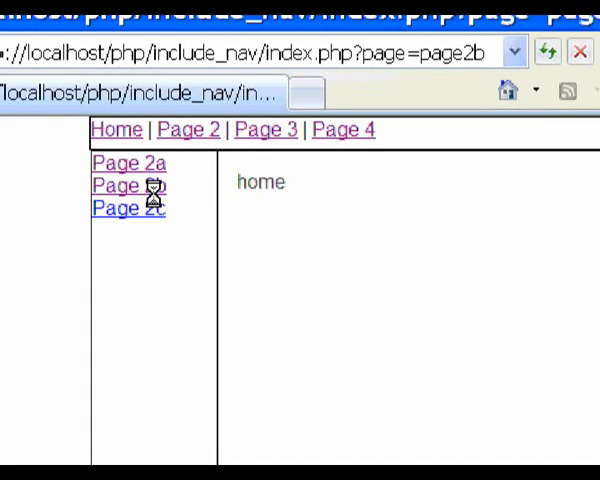
click(128, 208)
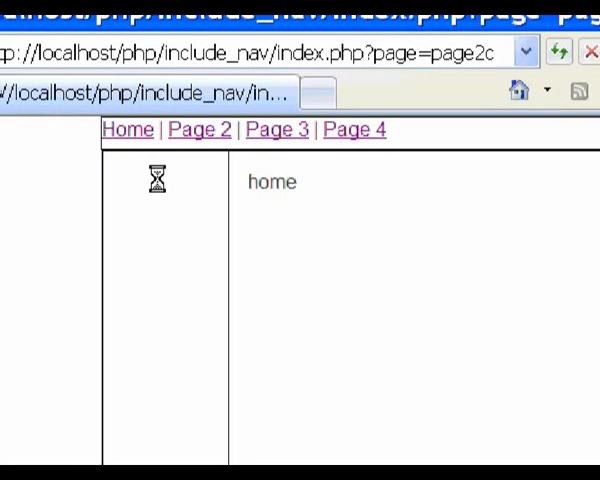
click(200, 128)
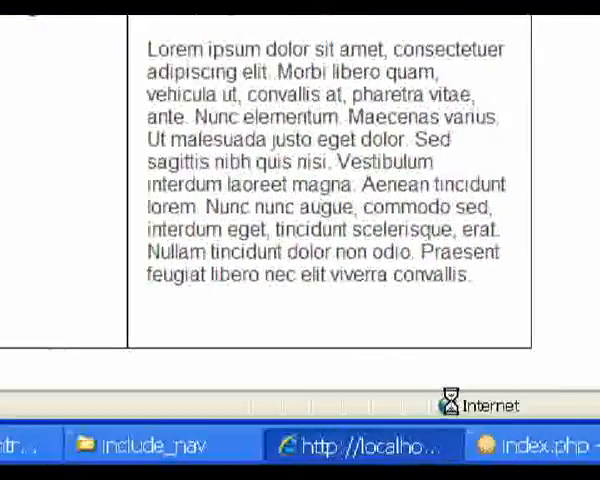
- After the page2 case in index.php, add case "page2a": break; and a case "page2b": label
click(540, 444)
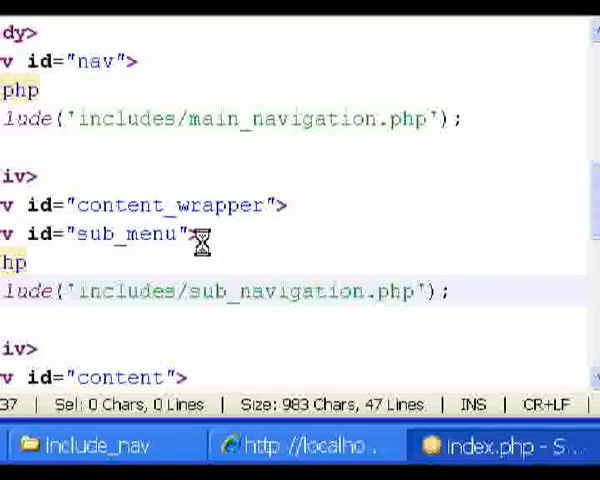
scroll(down, 3)
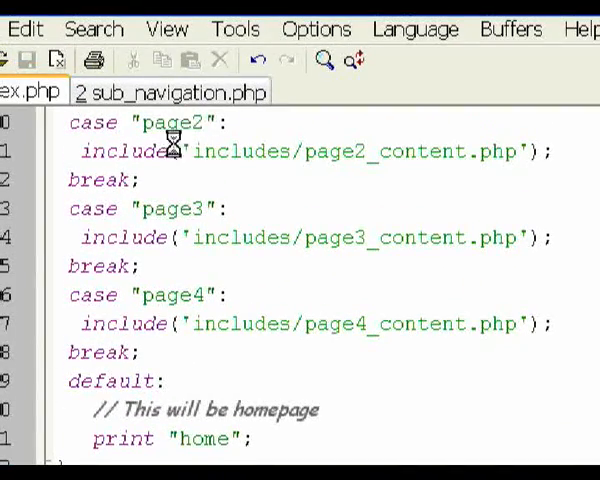
key(Return)
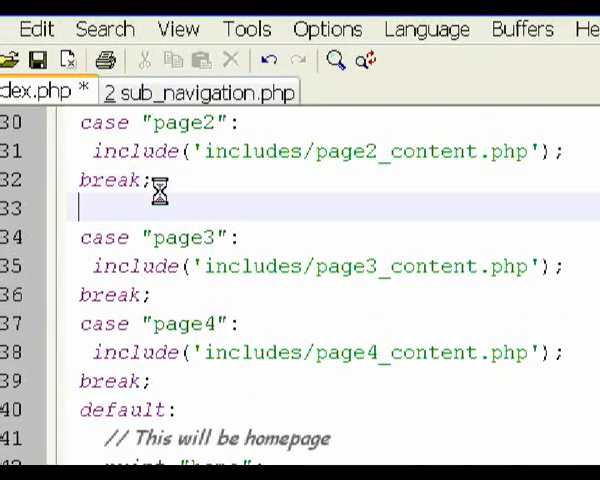
text(case "":)
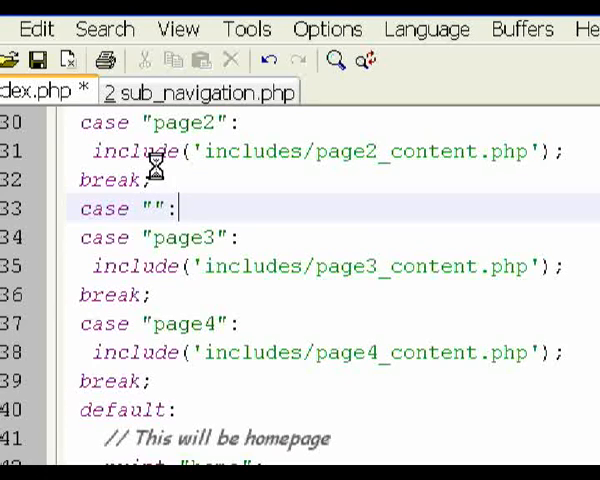
text(page)
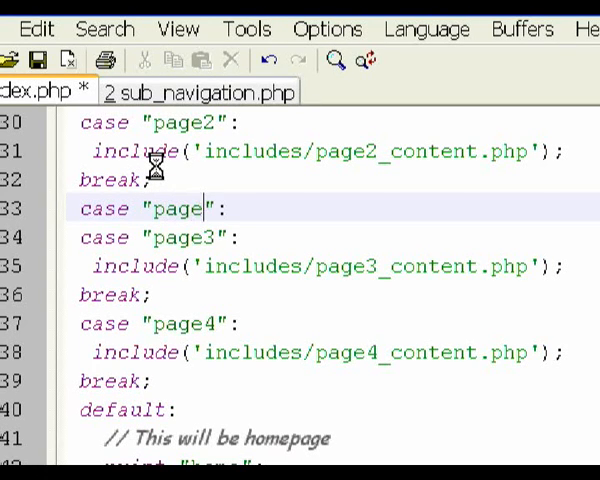
text(2a)
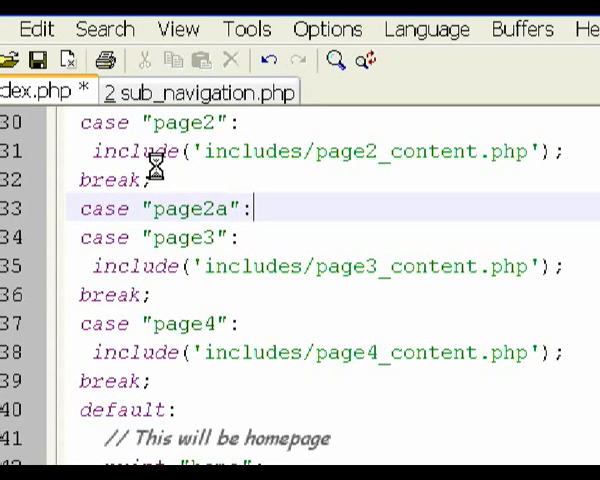
text(break;)
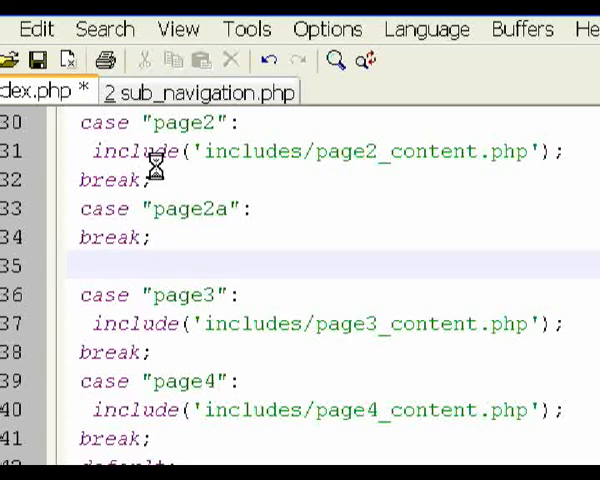
text(case "":)
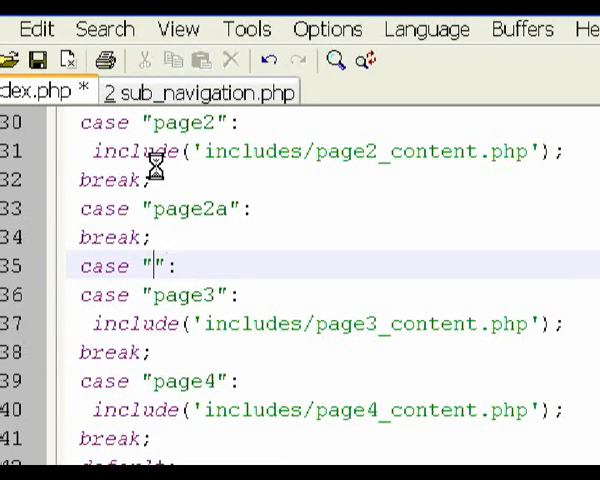
text(page2b)
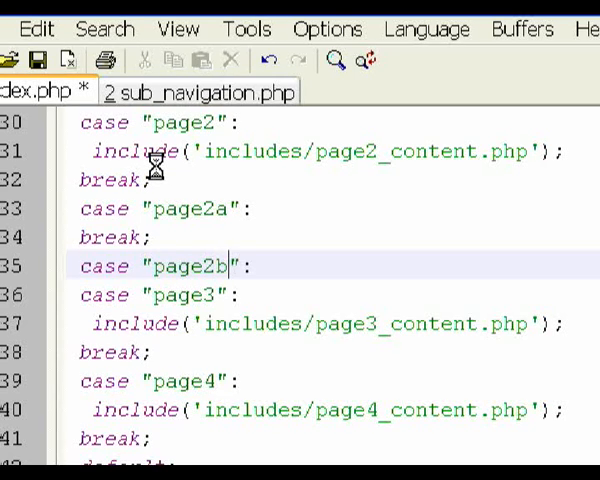
- Close page2b with break and add a case "page2c": label
key(Enter)
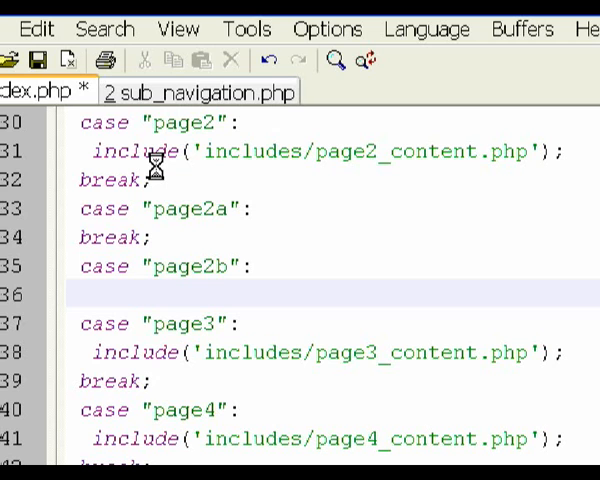
text(break;)
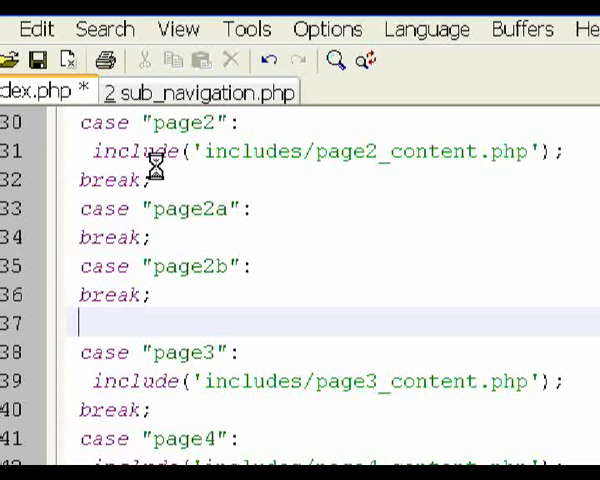
text(case)
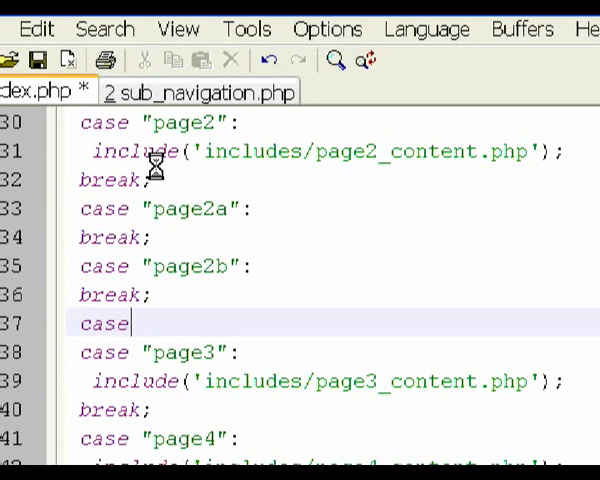
text("")
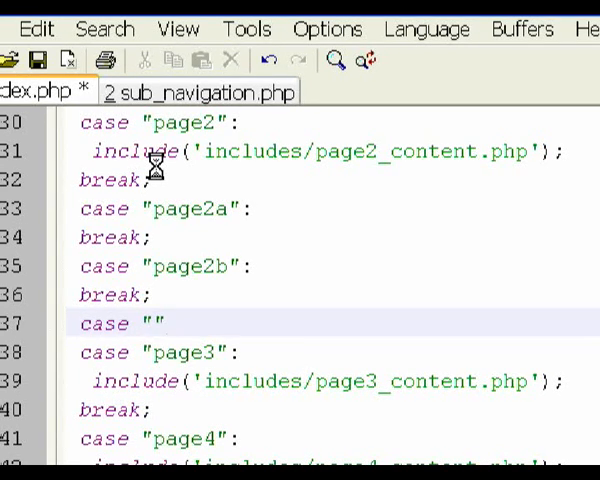
text(:)
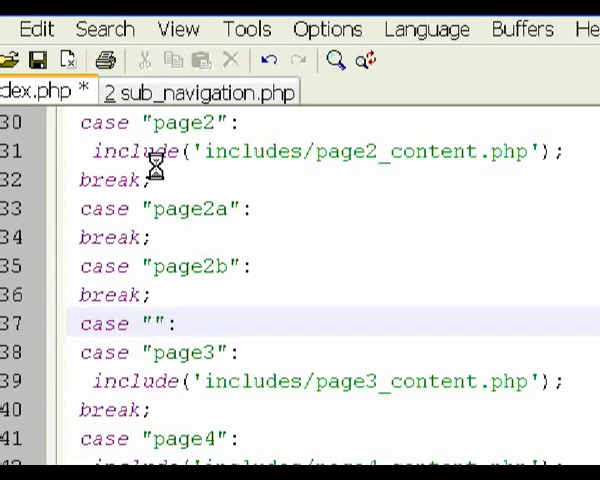
text(page2c)
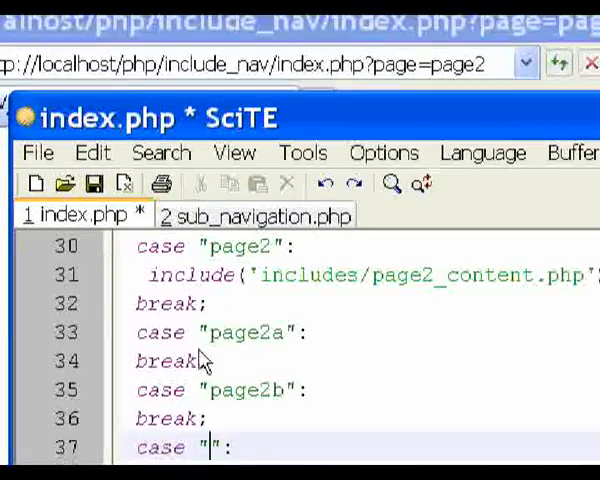
scroll(down, 3)
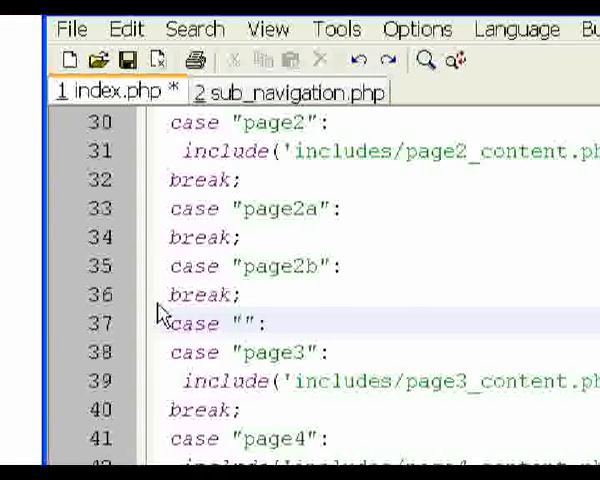
- Make the page2a, page2b and page2c cases each print $page;
text(page2c)
text(break)
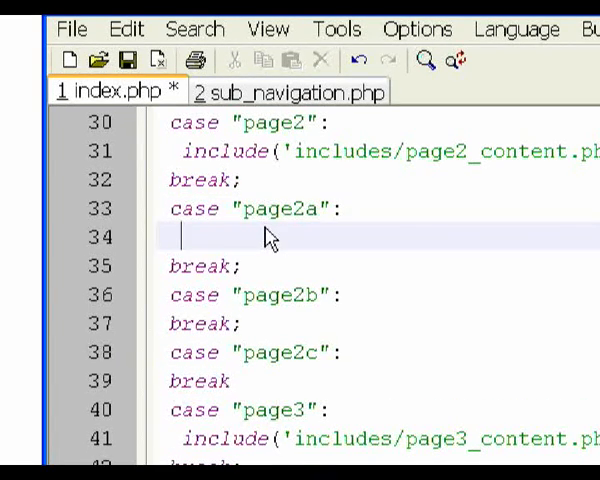
text(print)
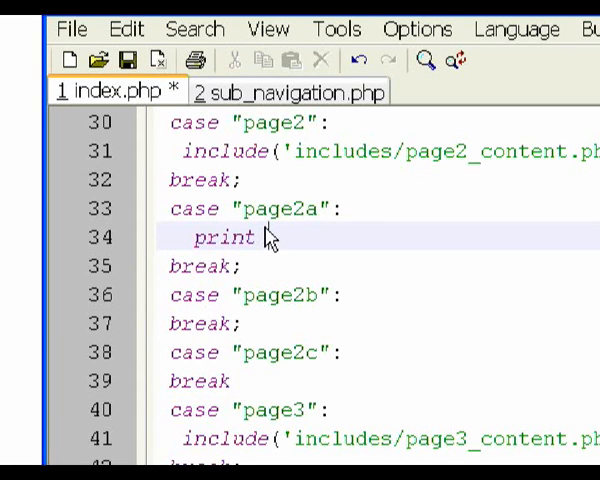
text($page;)
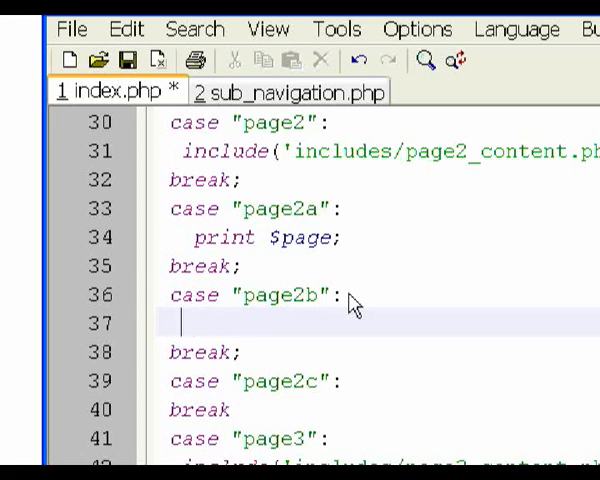
text(prin)
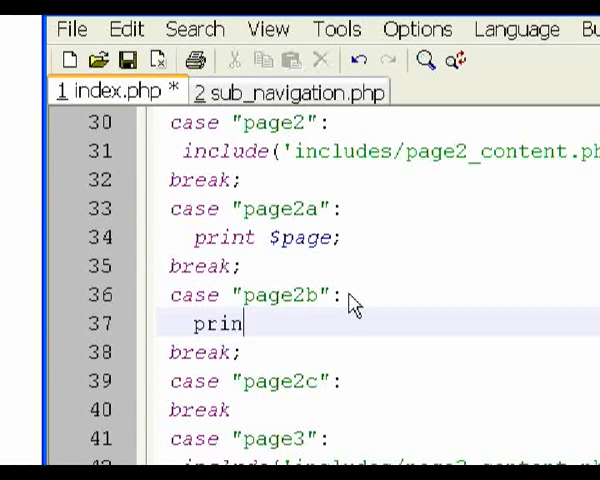
text(t)
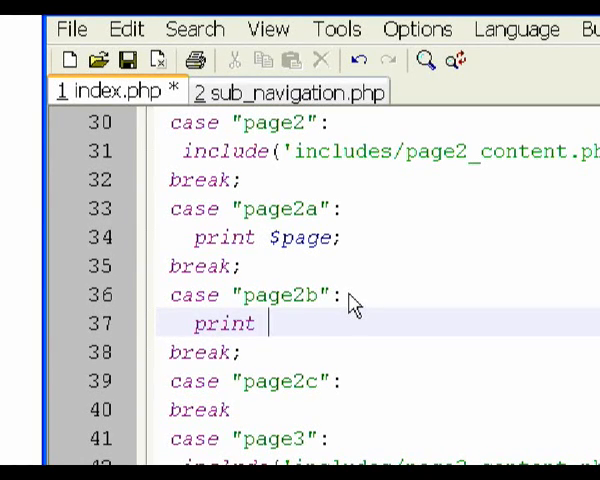
text($page;)
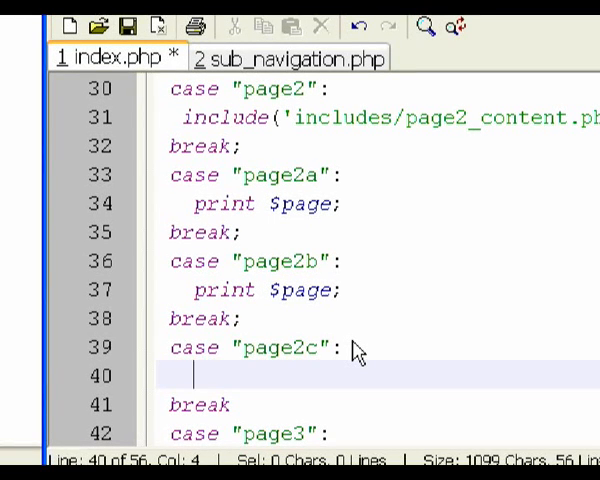
text(print $p)
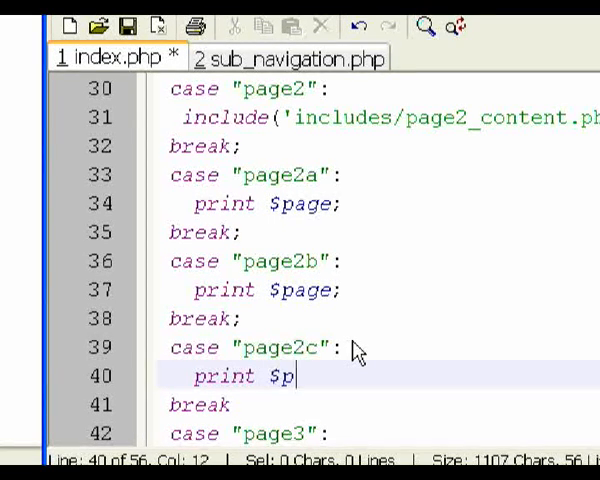
text(age)
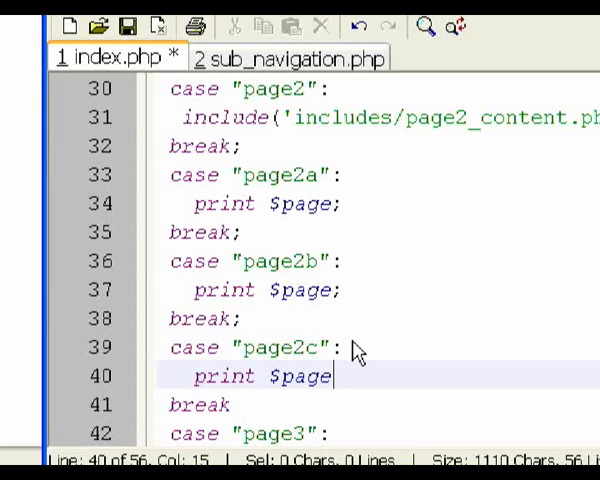
text(;)
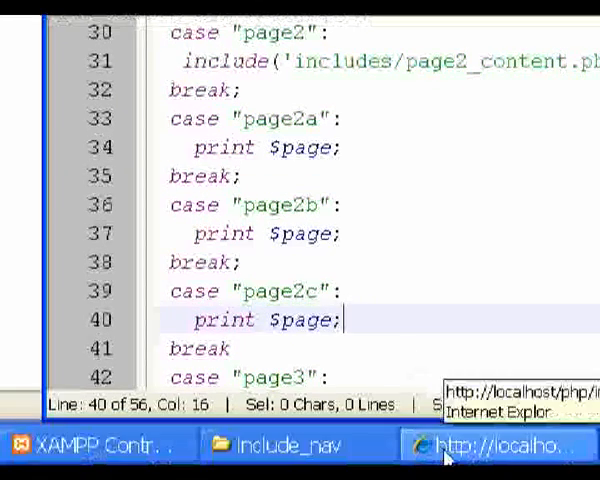
click(496, 448)
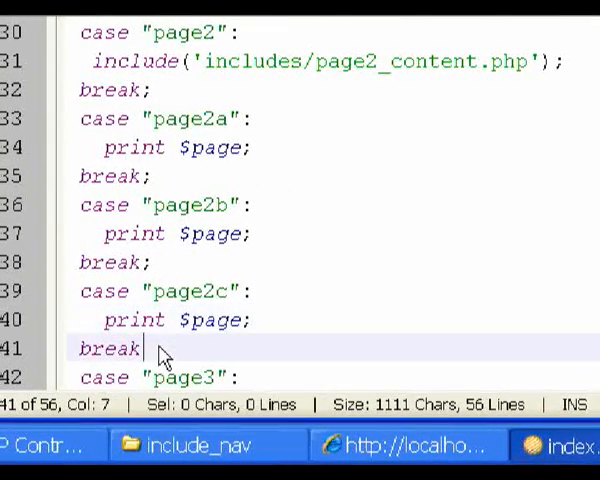
- Add the missing semicolon after break under the page2c case to fix the T_CASE error
text(;)
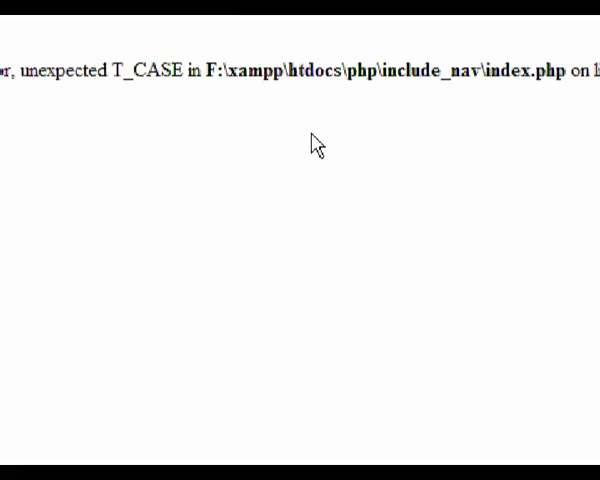
- Reload the site and visit the Page 2a, 2b and 2c sub-links in turn
click(156, 96)
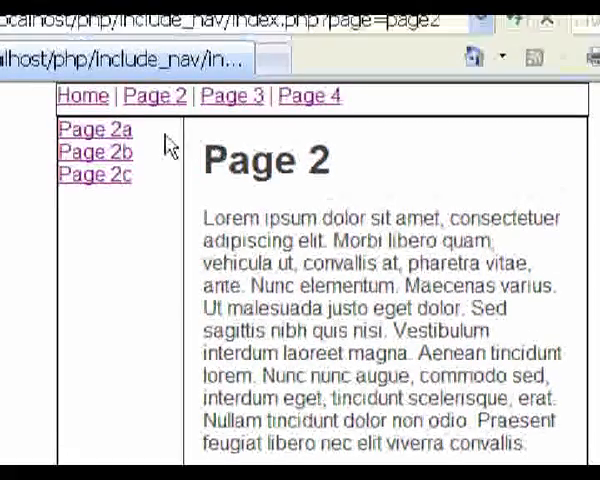
click(92, 128)
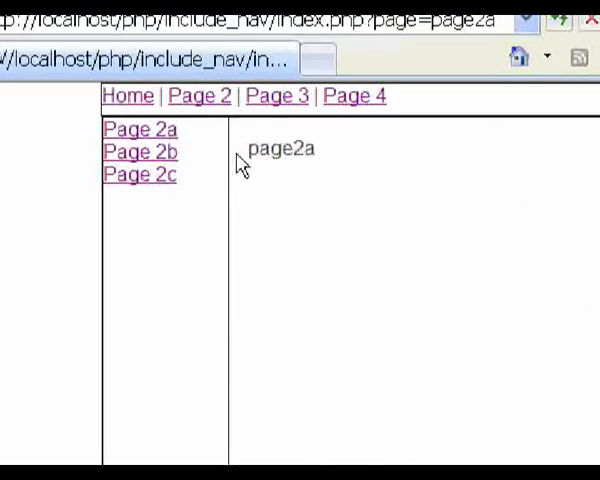
mouse_move(288, 170)
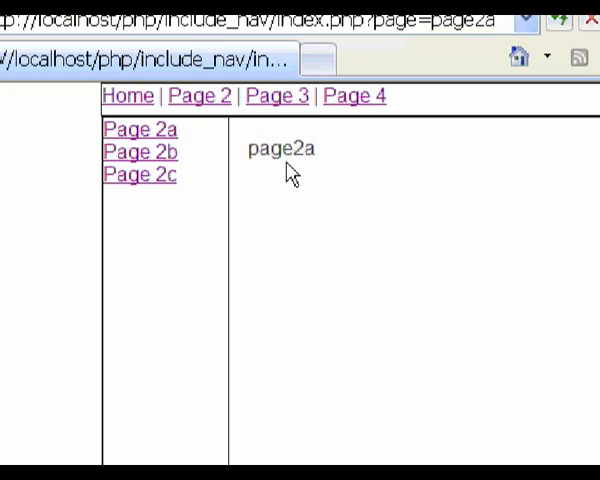
click(140, 152)
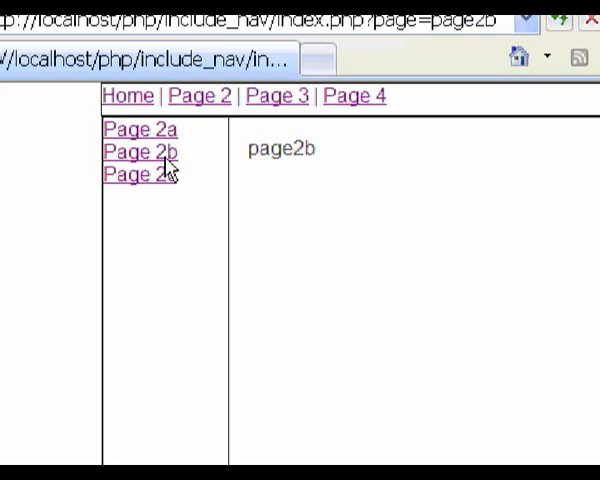
click(138, 174)
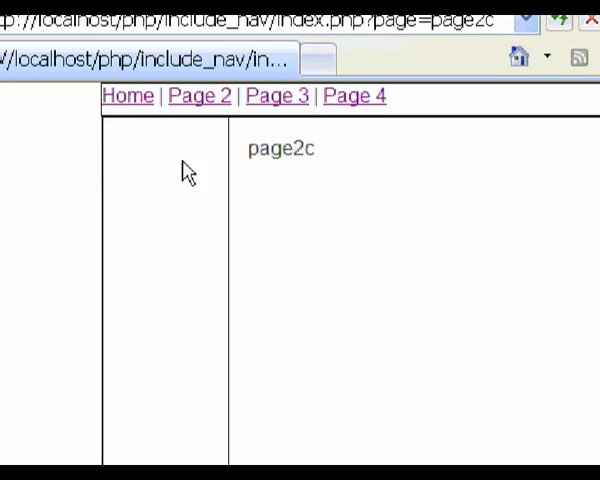
- Visit Page 3, return to Page 2, retry the Page 2c sub-link and land back on Page 2
click(276, 128)
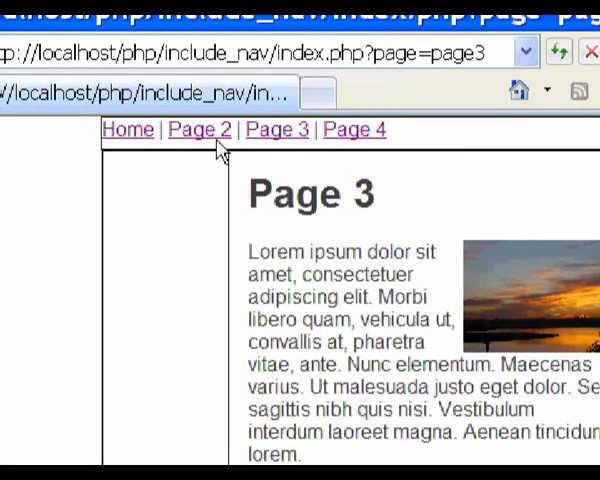
click(200, 128)
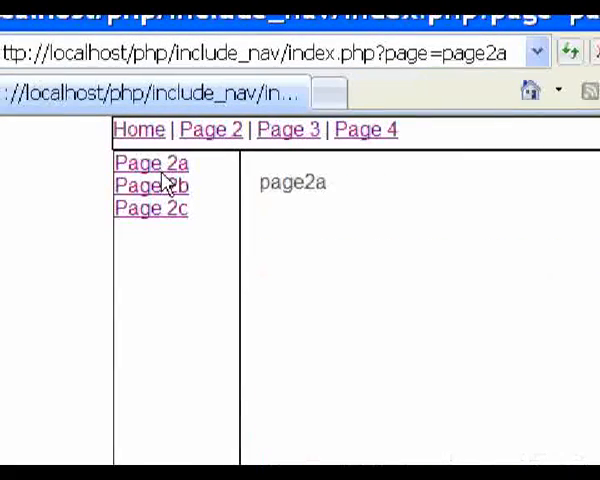
click(148, 208)
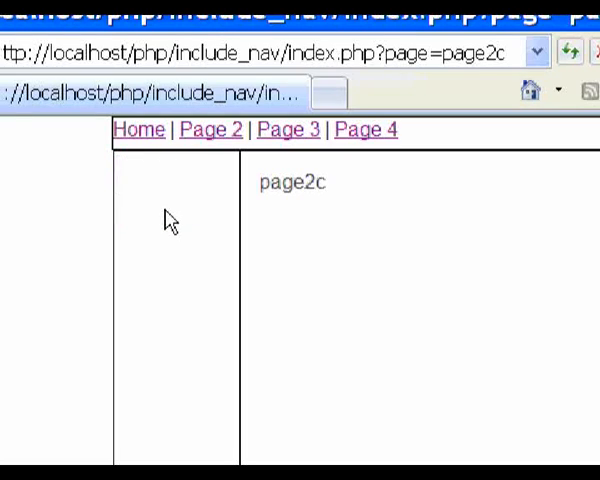
click(210, 128)
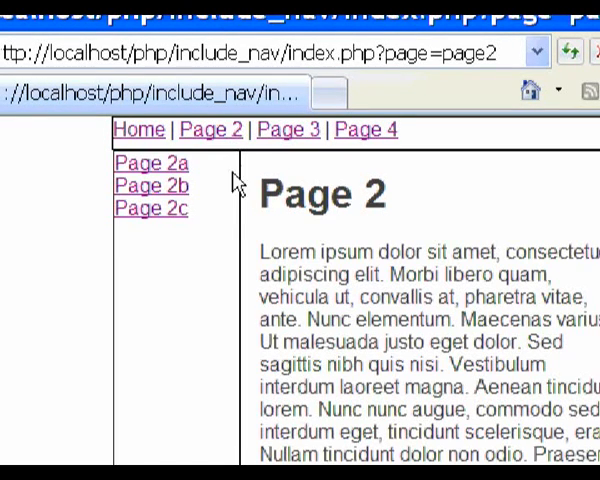
mouse_move(218, 212)
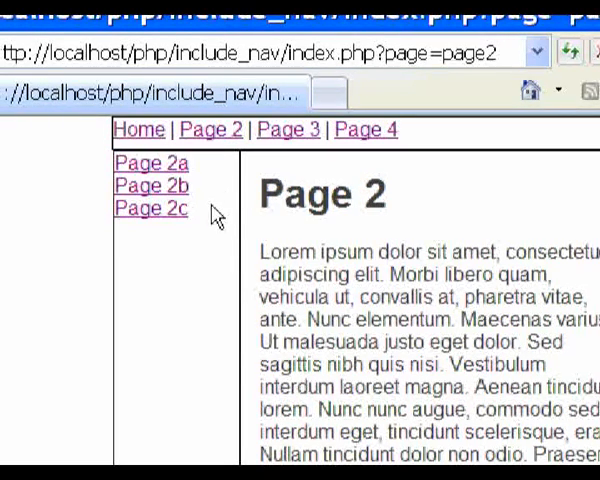
mouse_move(248, 178)
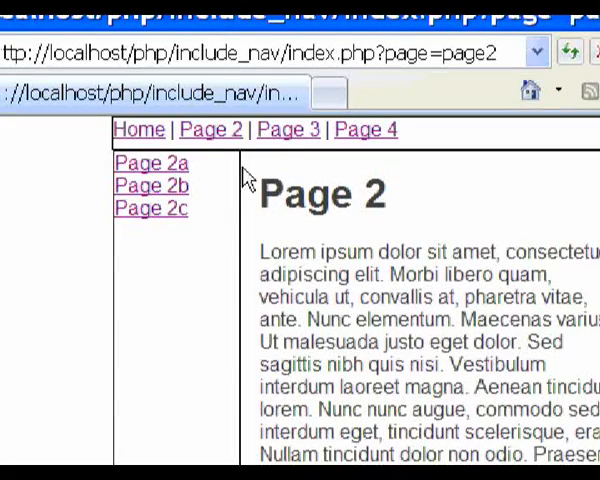
mouse_move(350, 140)
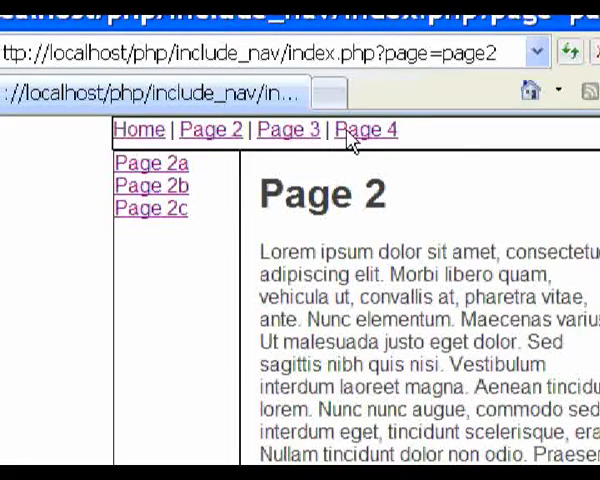
scroll(down, 3)
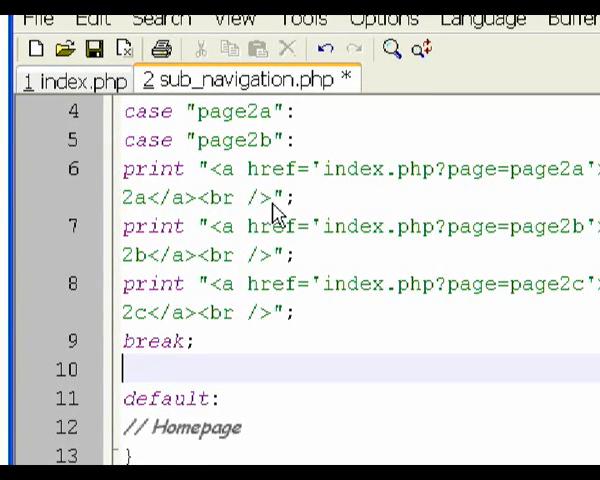
- Add a case "page2c": label below case "page2b": in the sub_navigation.php switch
scroll(up, 3)
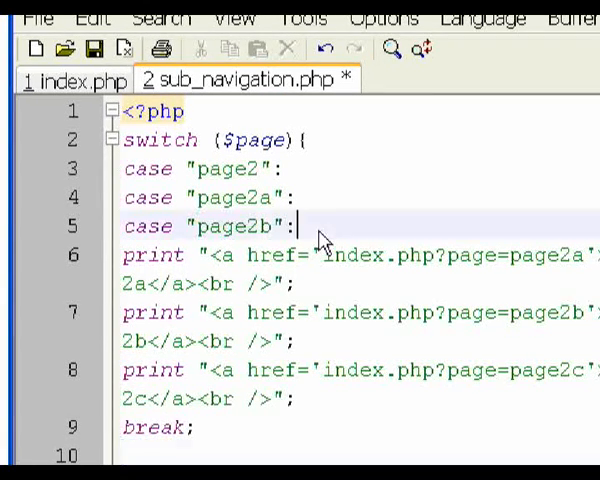
text(c)
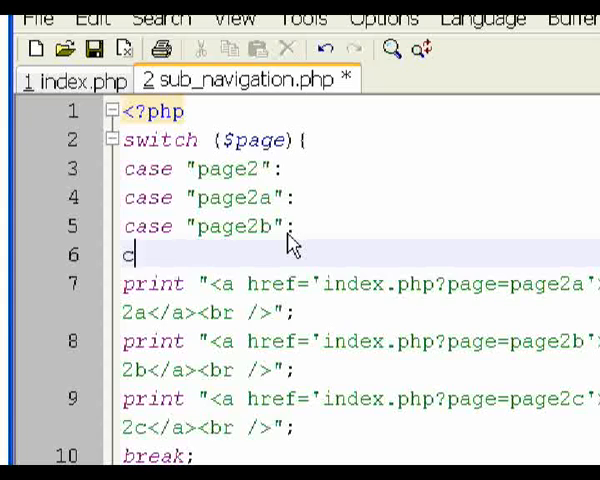
text(ase "":)
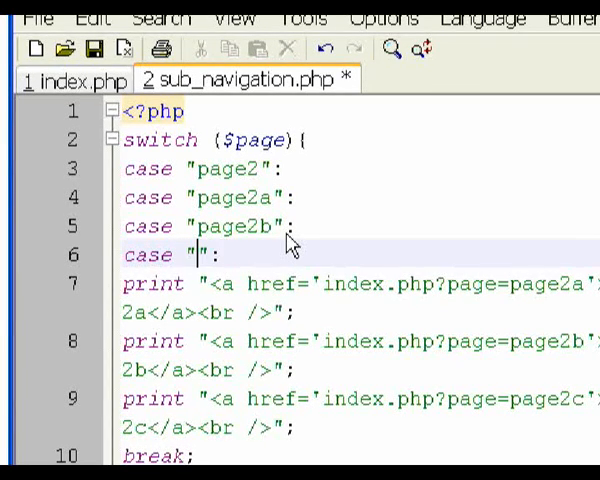
text(page2c)
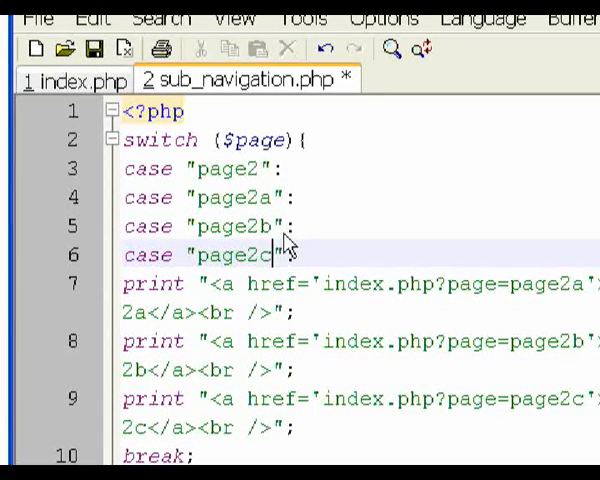
scroll(down, 3)
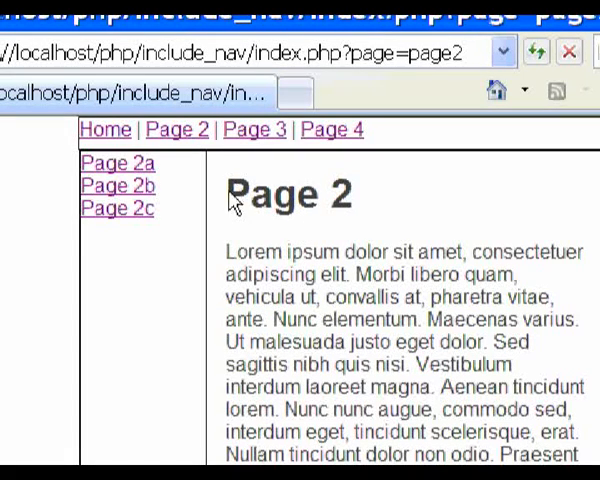
mouse_move(318, 220)
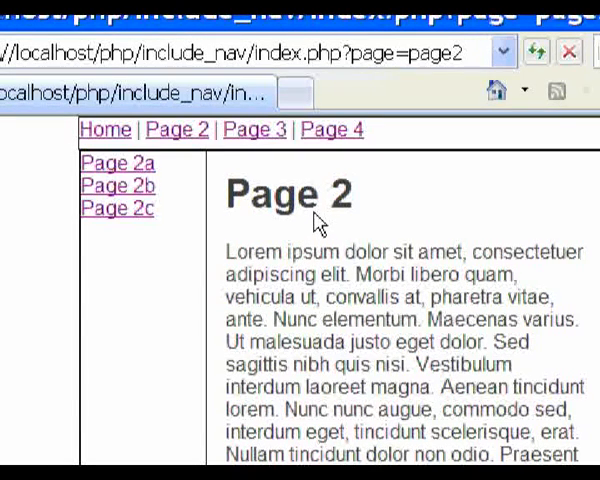
mouse_move(230, 230)
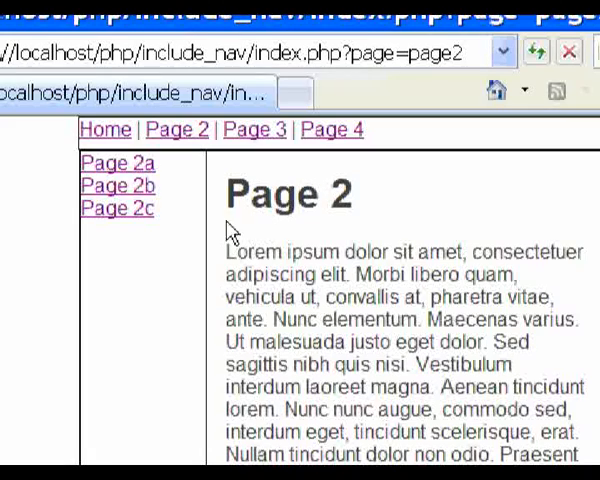